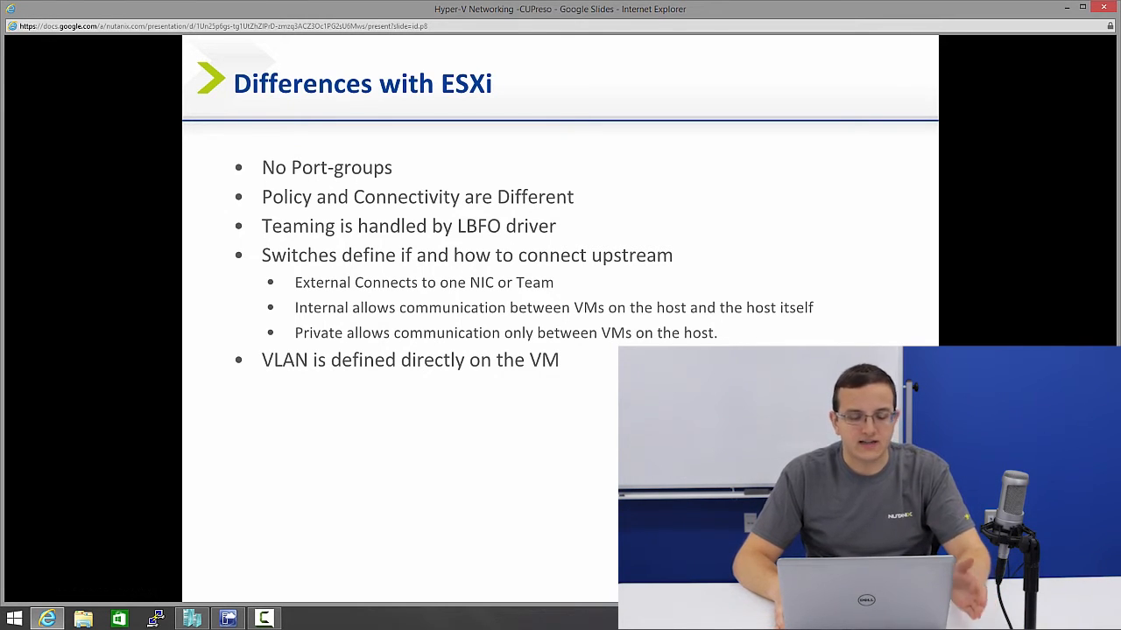
- Open the Windows-2012 virtual machine's settings, then close them without saving
key("Right")
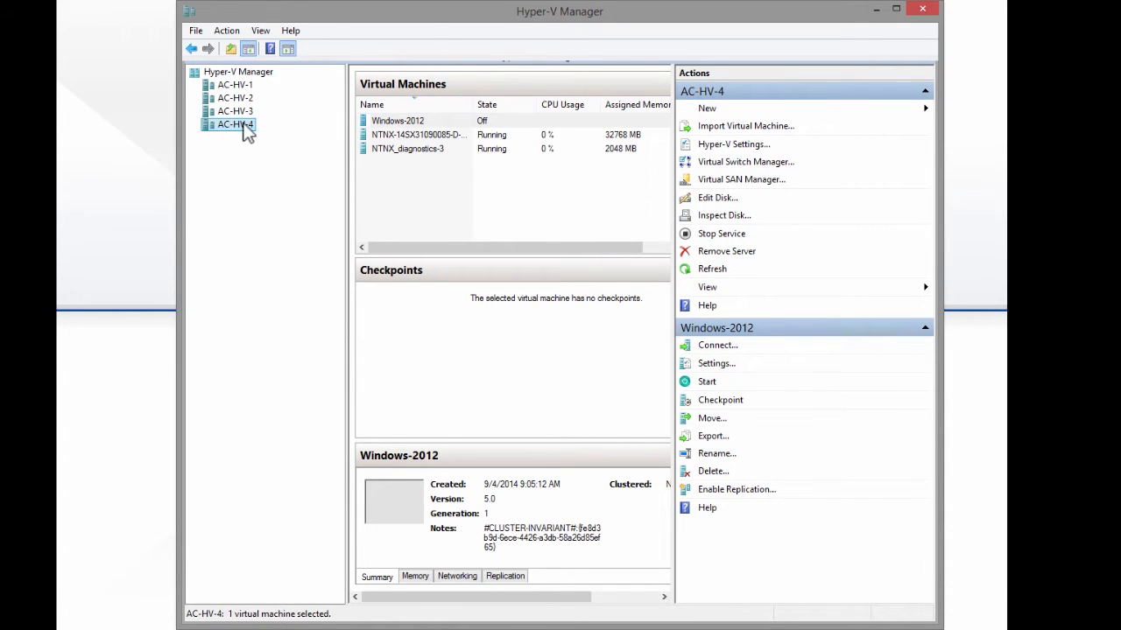
mouse_move(543, 112)
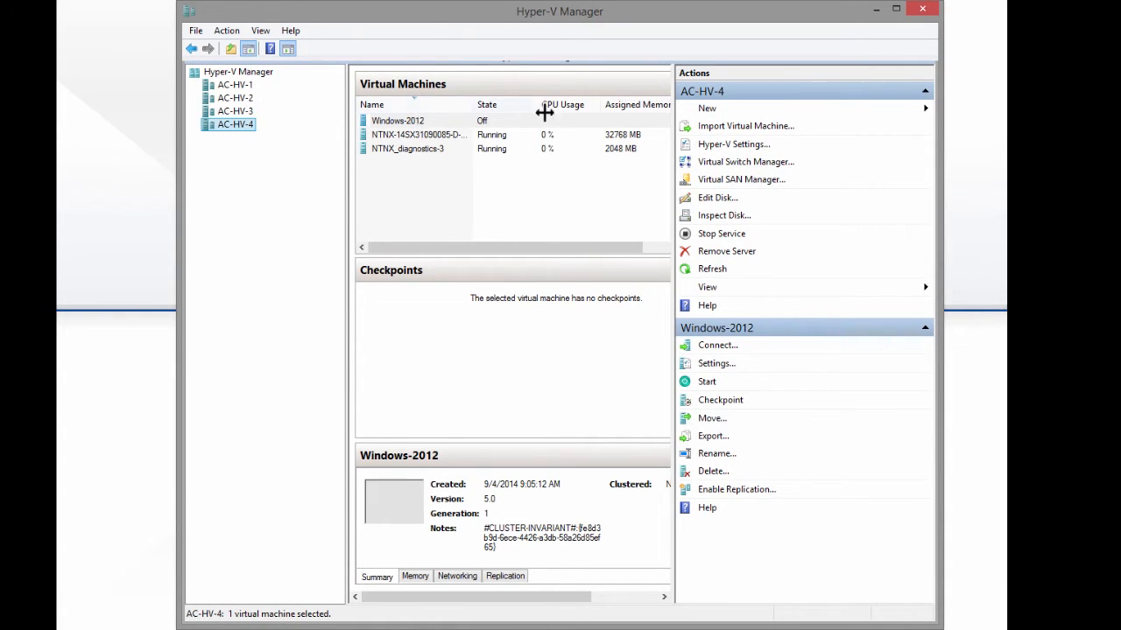
right_click(397, 120)
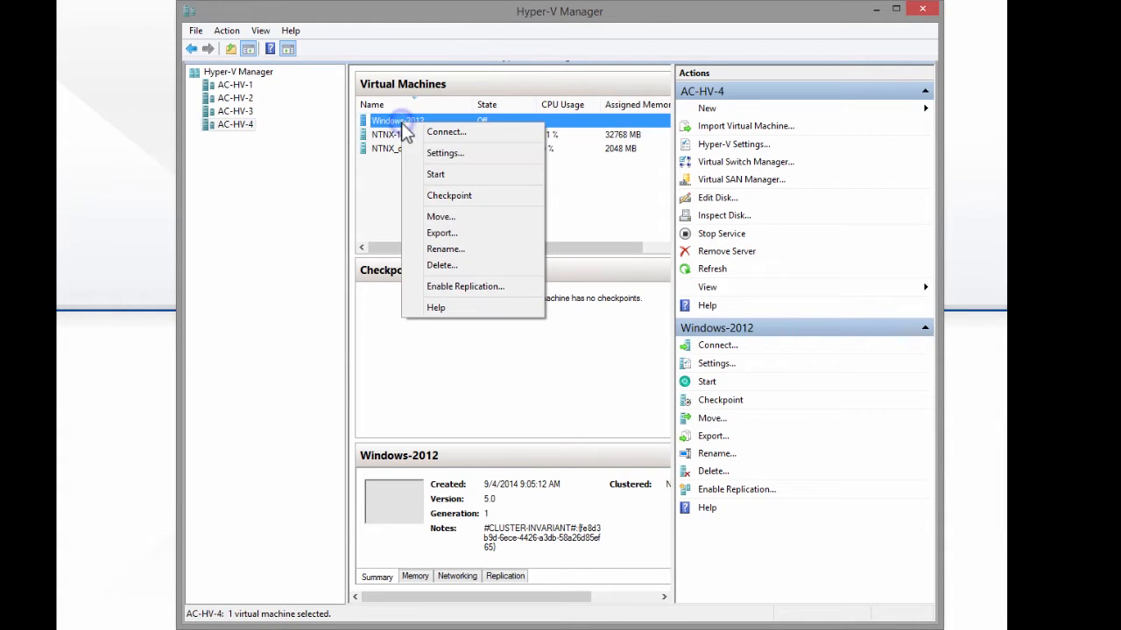
mouse_move(438, 147)
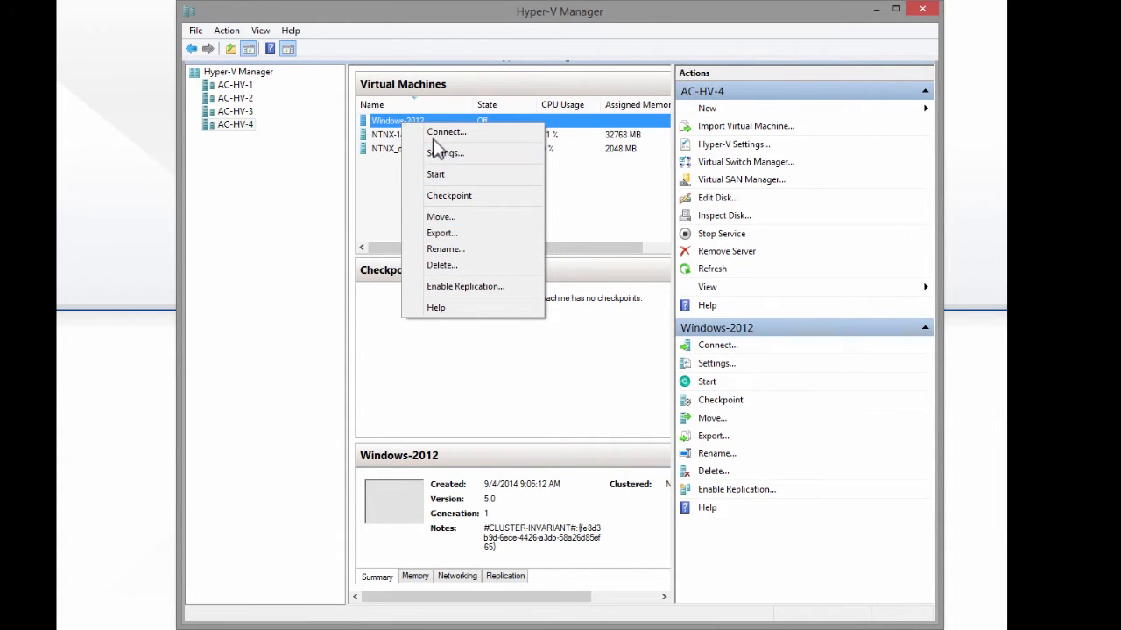
left_click(444, 152)
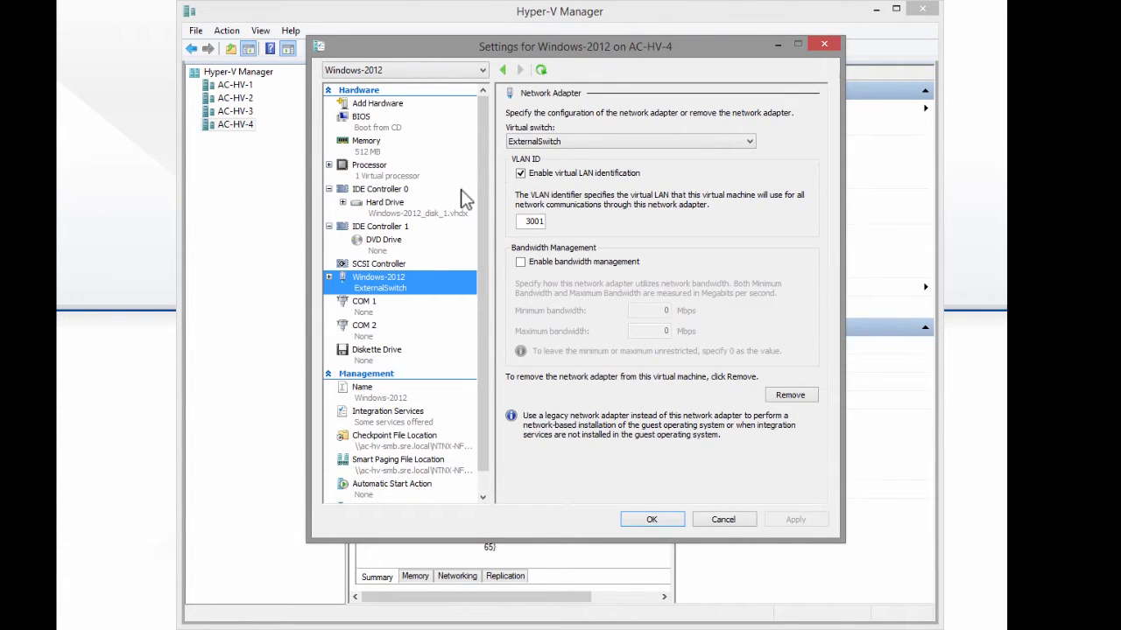
mouse_move(539, 184)
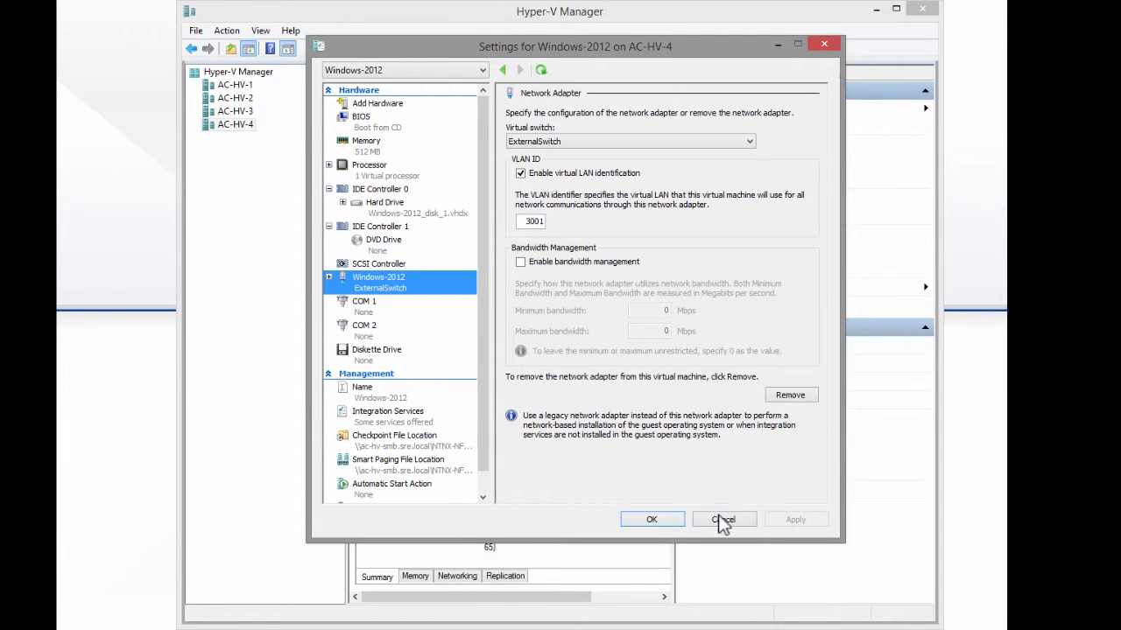
left_click(723, 519)
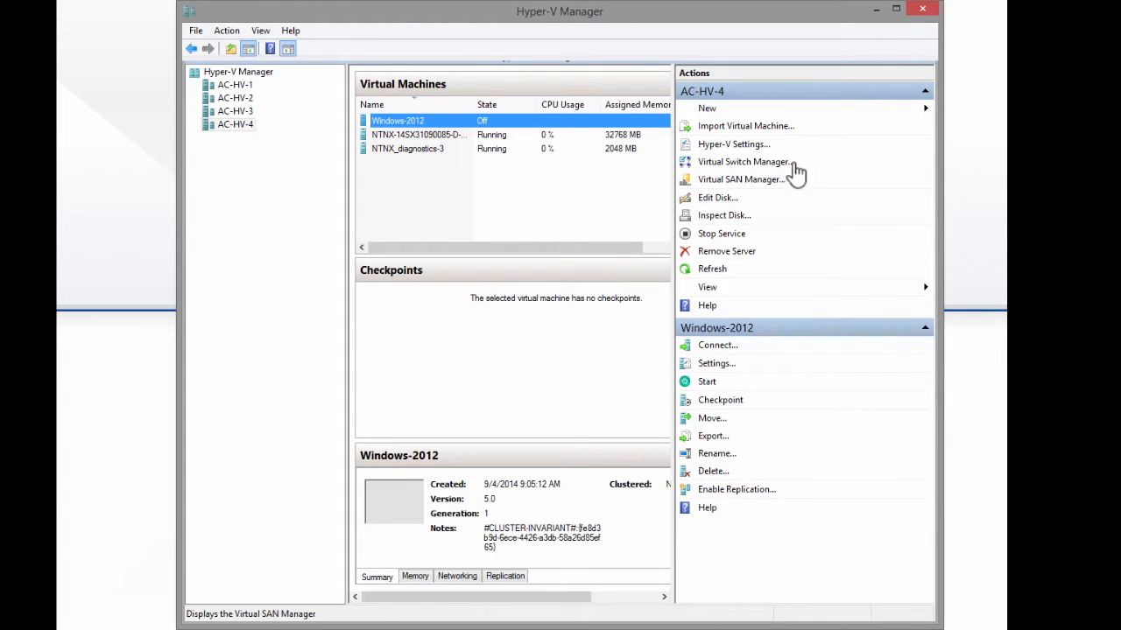
mouse_move(744, 166)
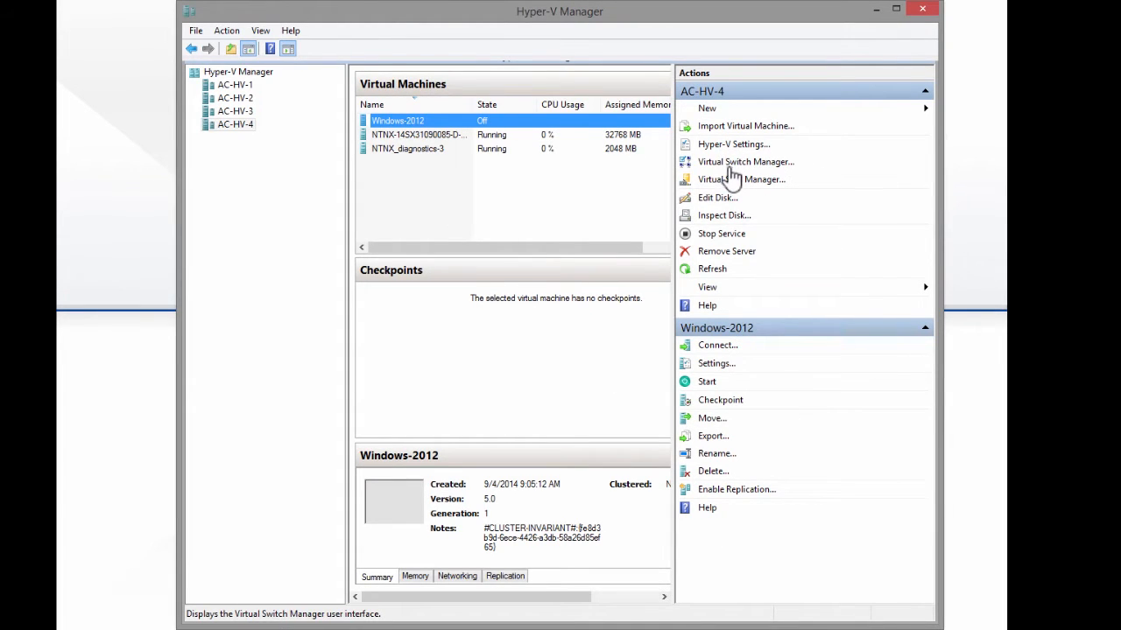
- Compare InternalSwitch and ExternalSwitch, keeping the external connection on the Multiplexor Driver adapter
left_click(745, 161)
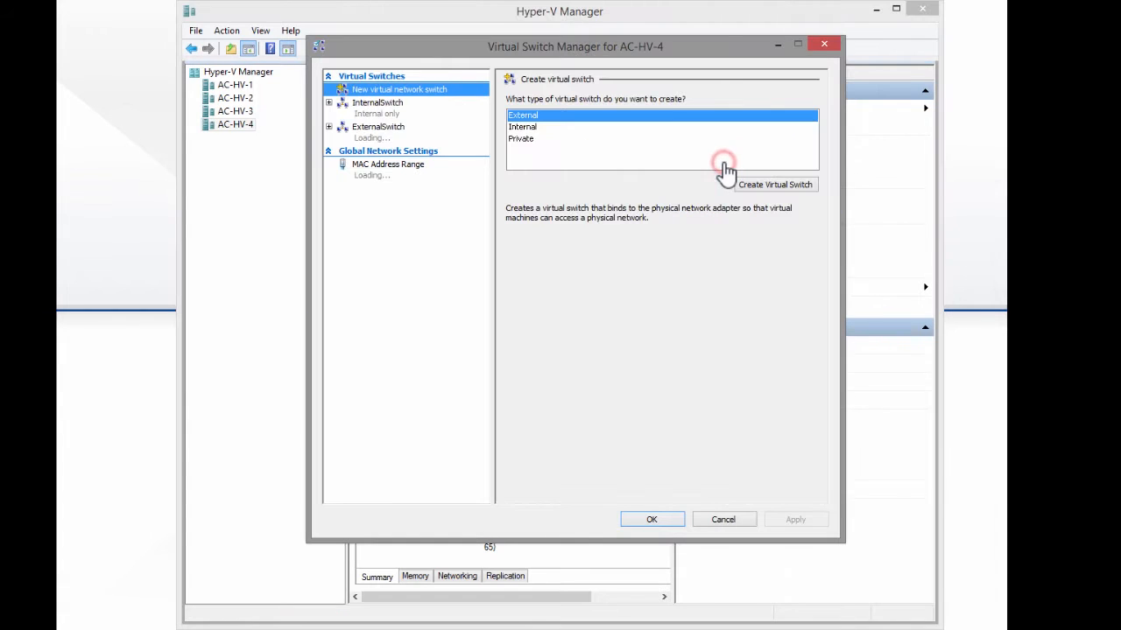
left_click(378, 103)
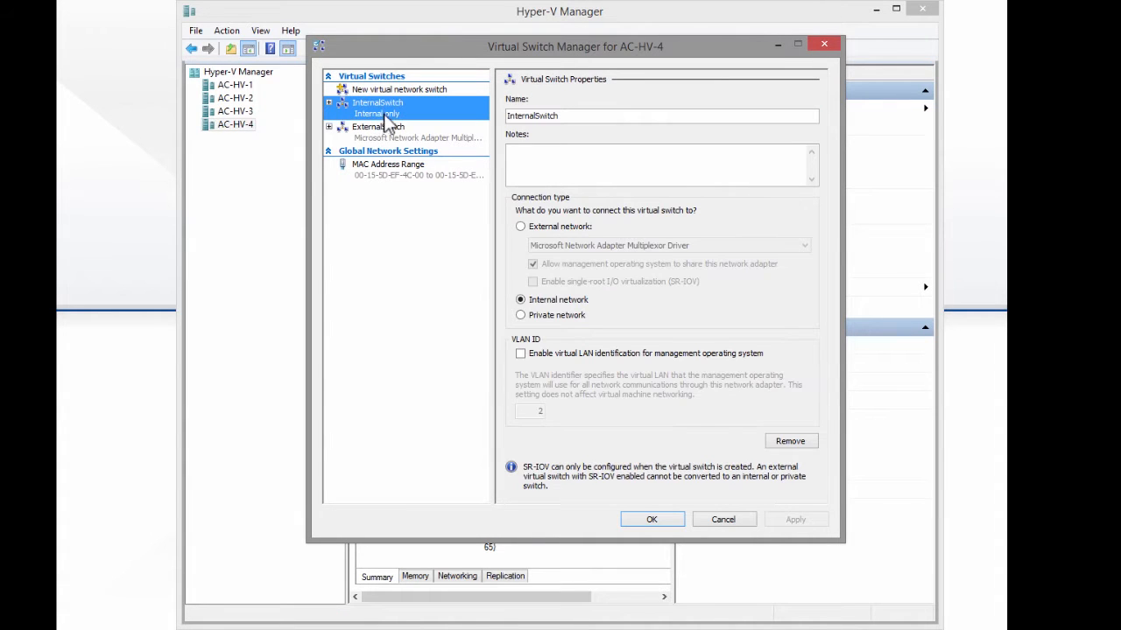
left_click(378, 127)
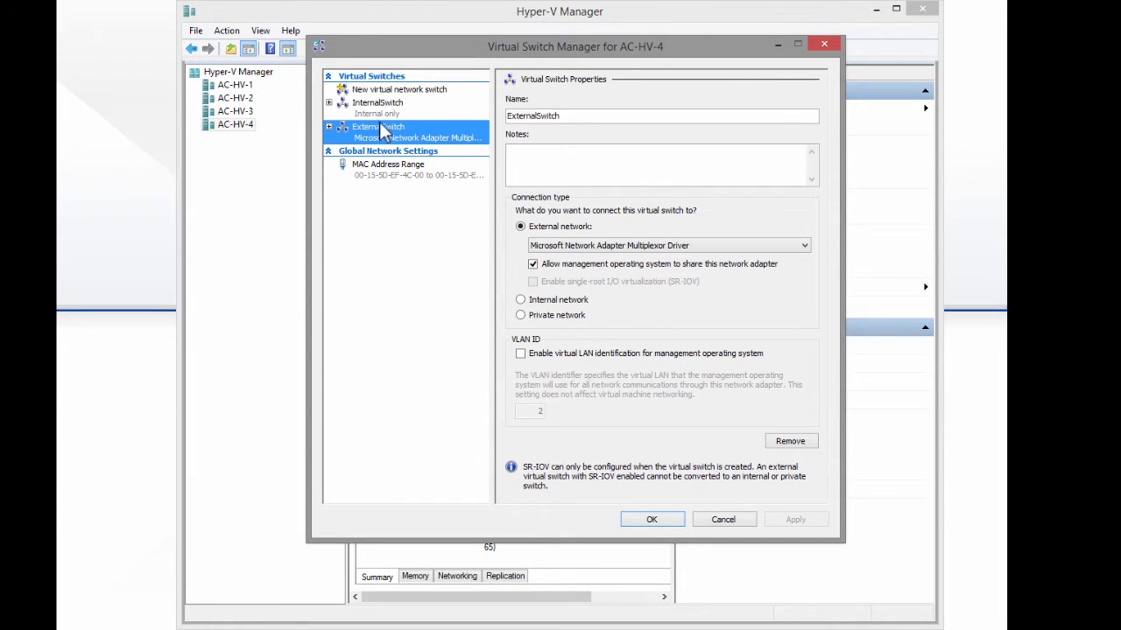
mouse_move(401, 124)
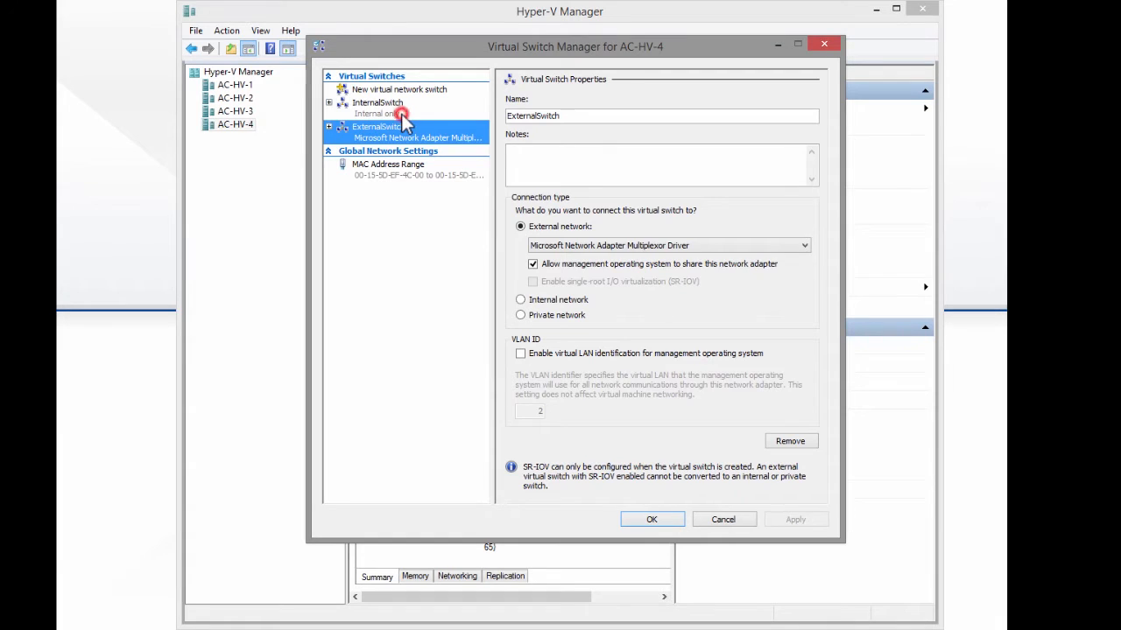
left_click(377, 102)
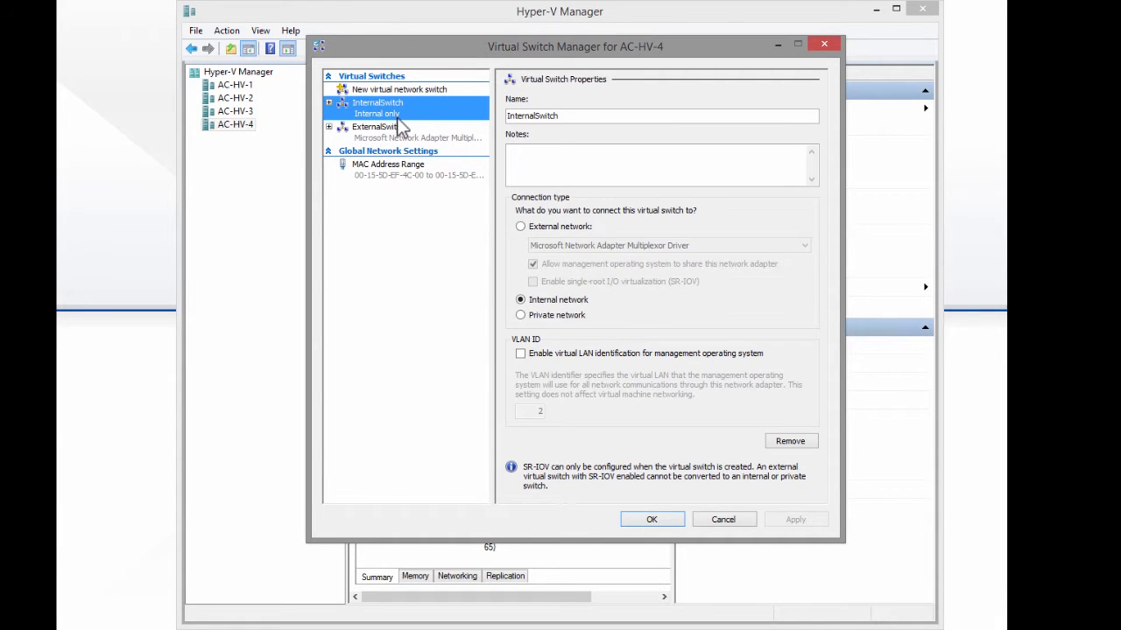
left_click(374, 127)
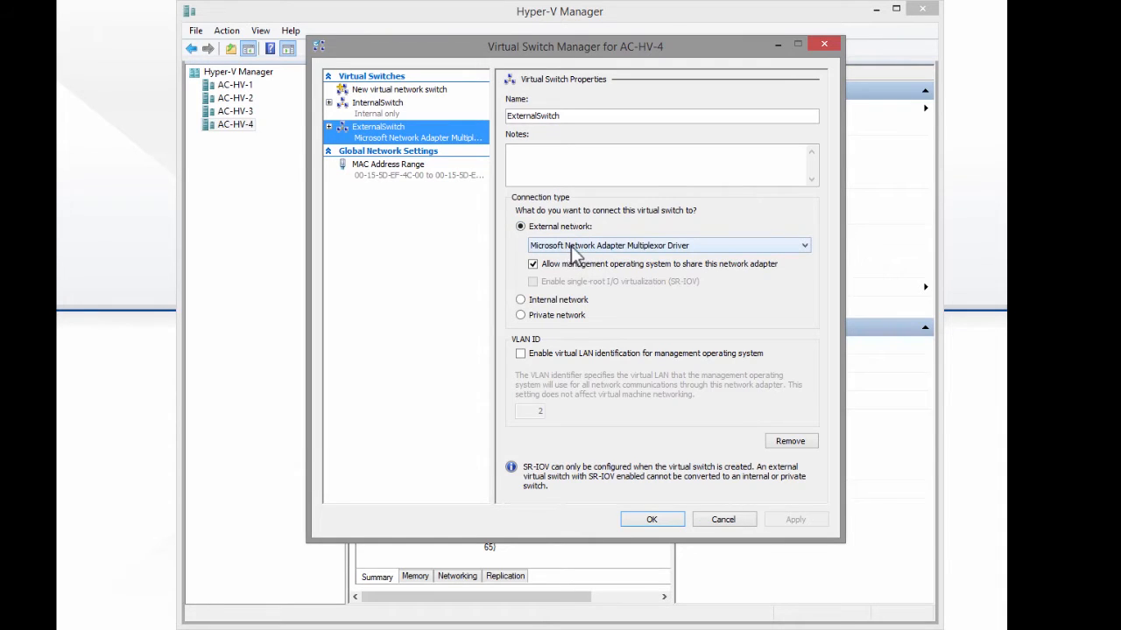
left_click(665, 245)
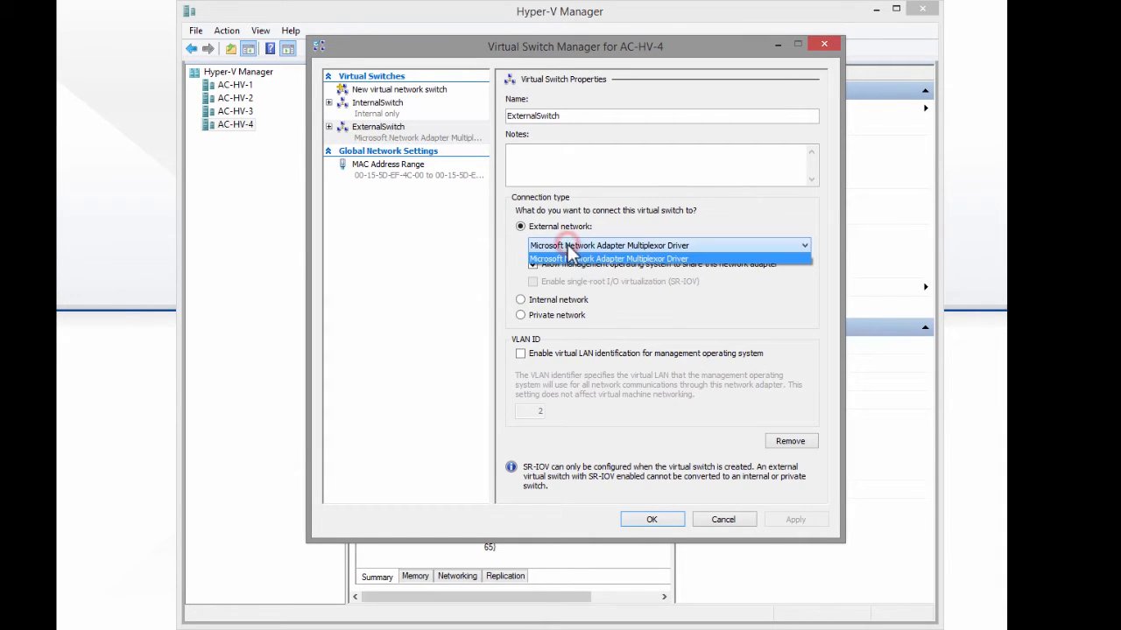
left_click(610, 258)
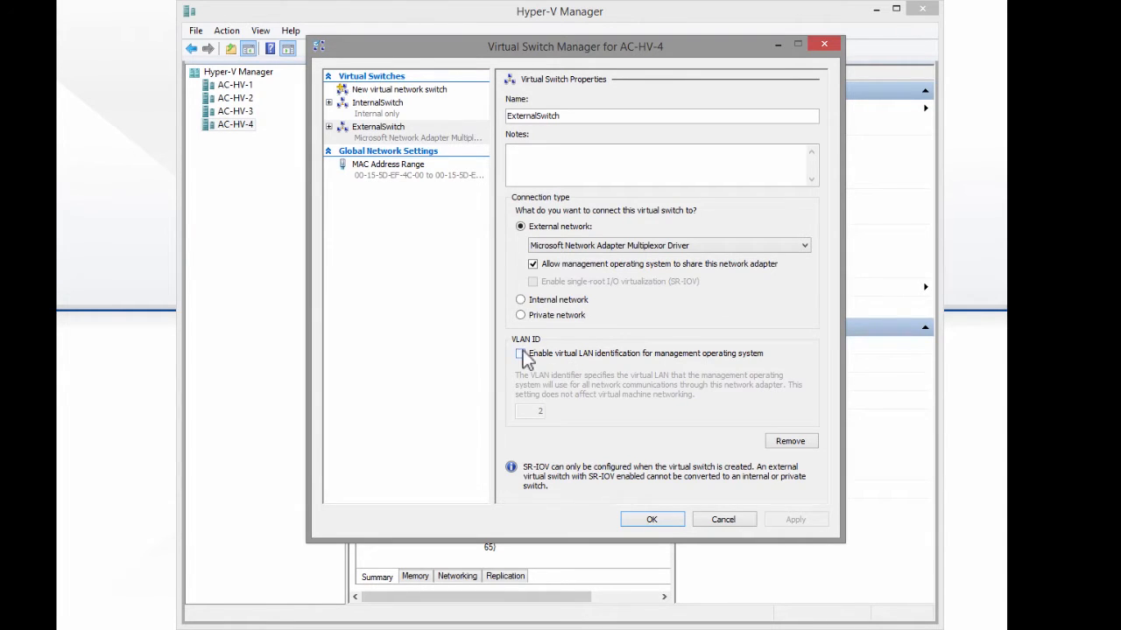
left_click(652, 519)
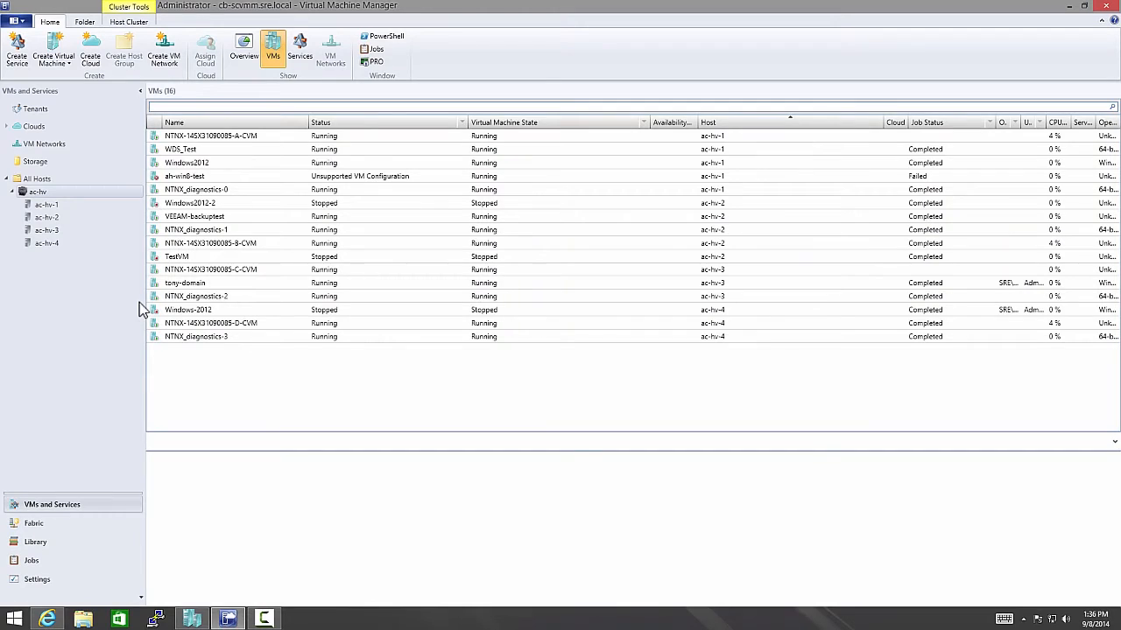
mouse_move(342, 167)
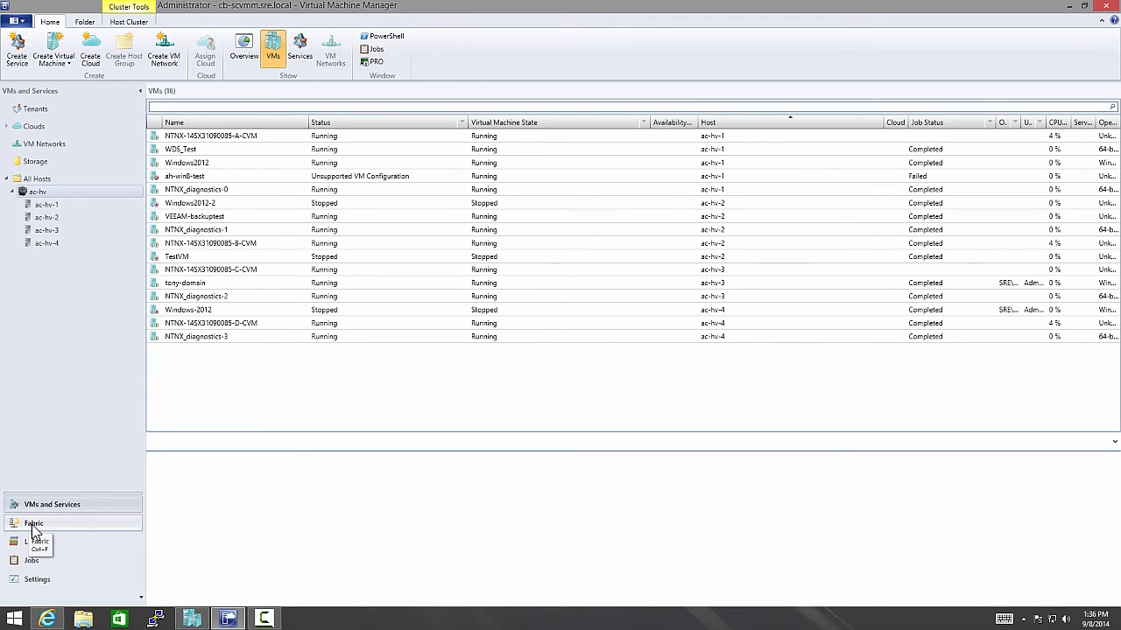
- Show the Infrastructure IP pool: 10.63.4.1–10.63.5.254, 507 available, scoped to All Hosts
left_click(35, 523)
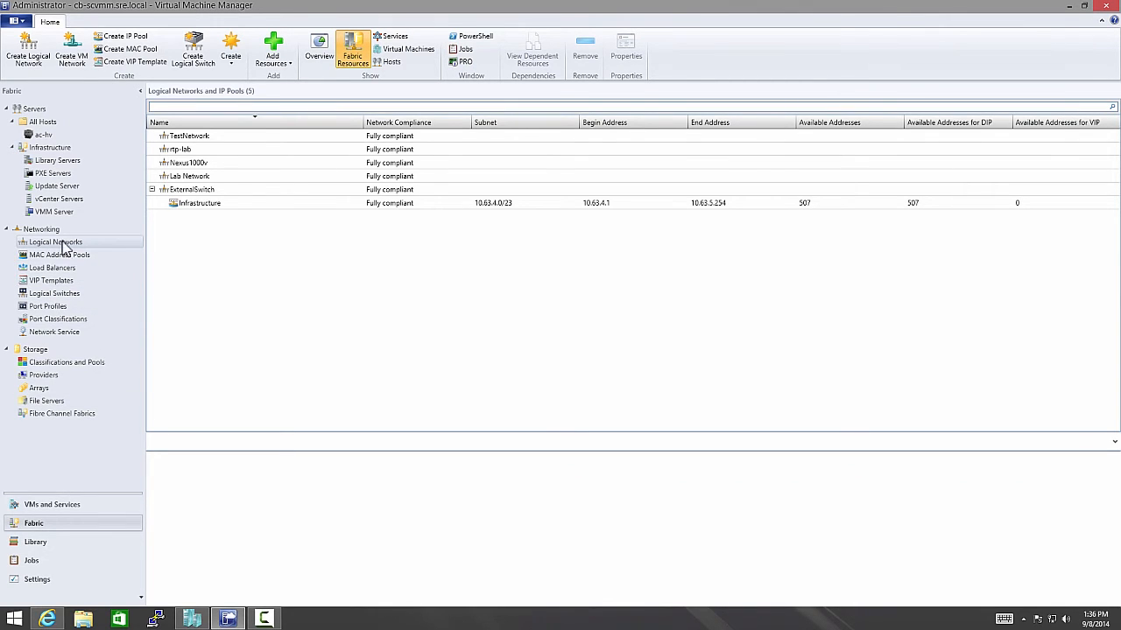
left_click(191, 189)
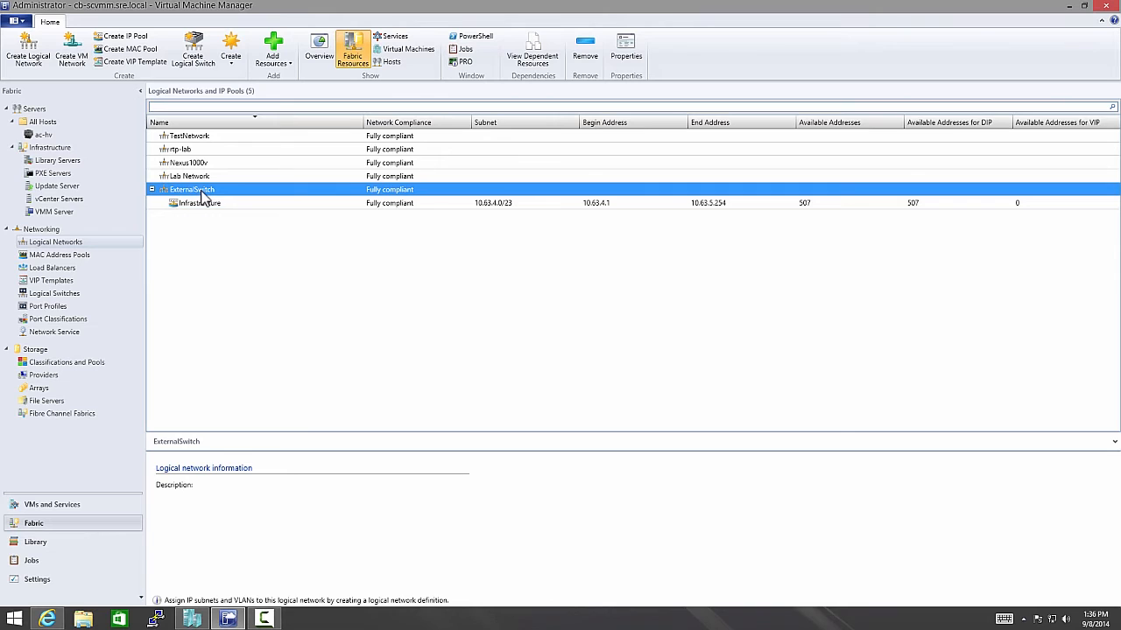
mouse_move(192, 208)
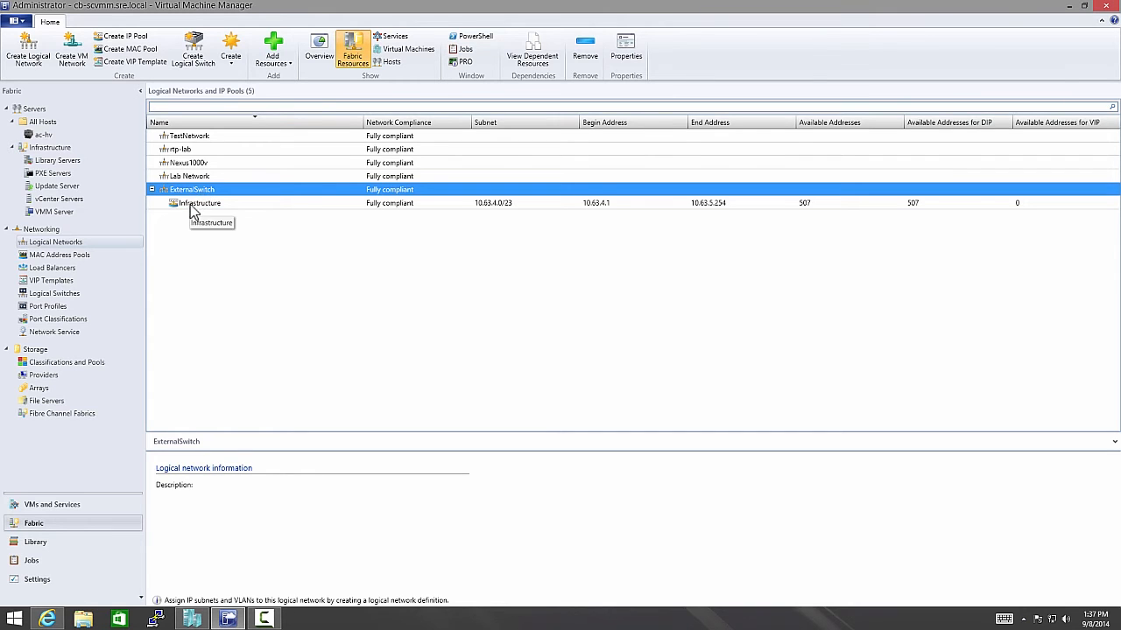
left_click(200, 202)
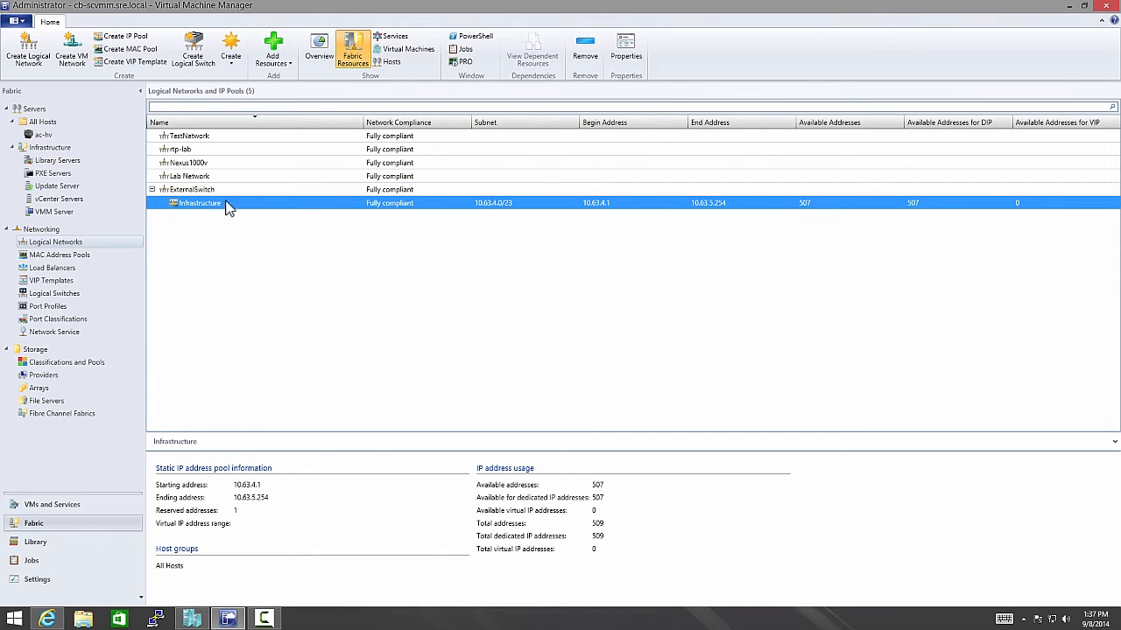
mouse_move(238, 206)
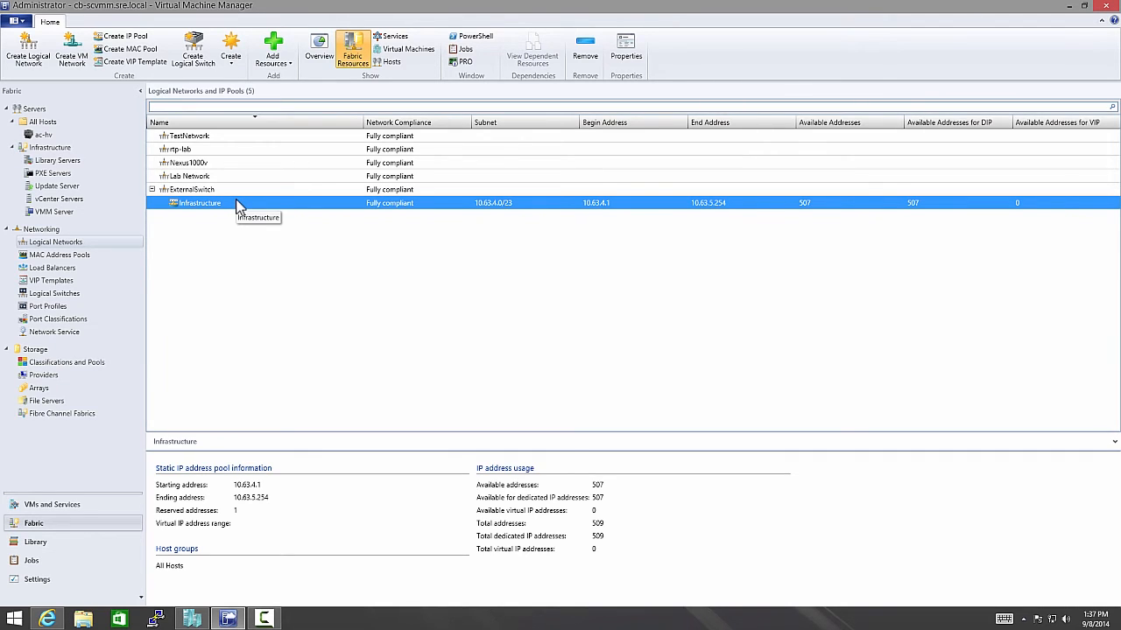
mouse_move(238, 193)
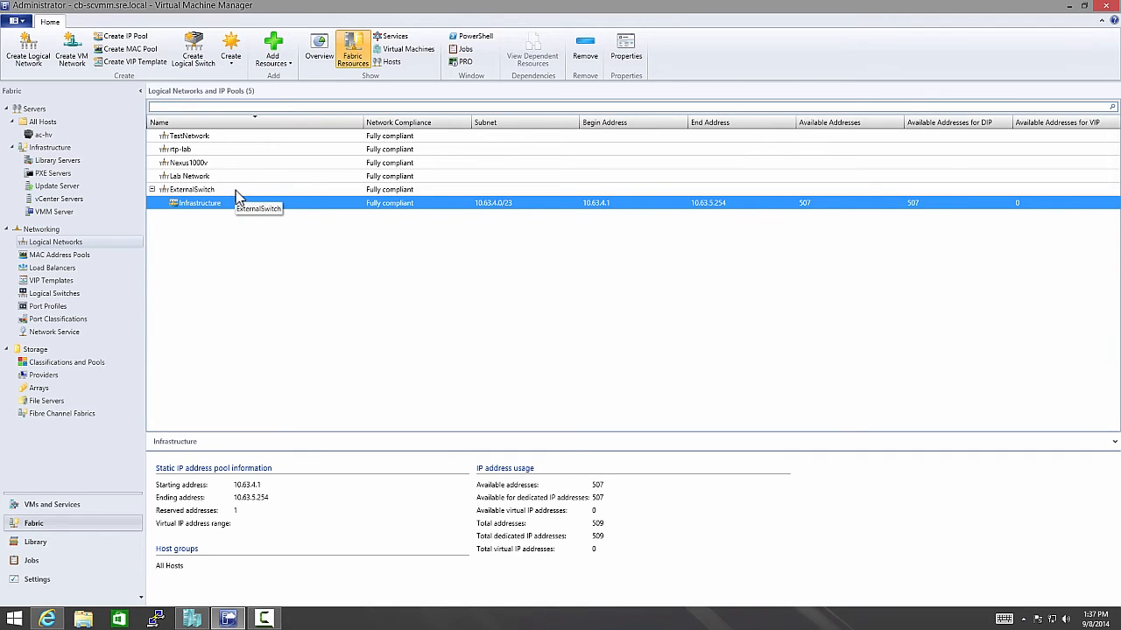
mouse_move(13, 433)
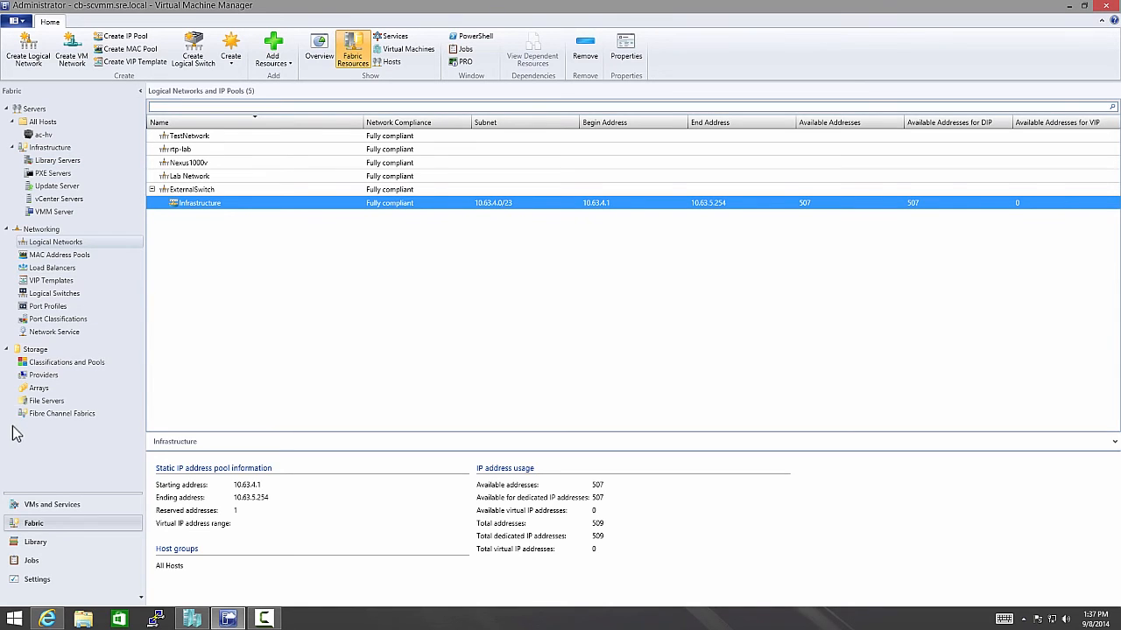
mouse_move(173, 203)
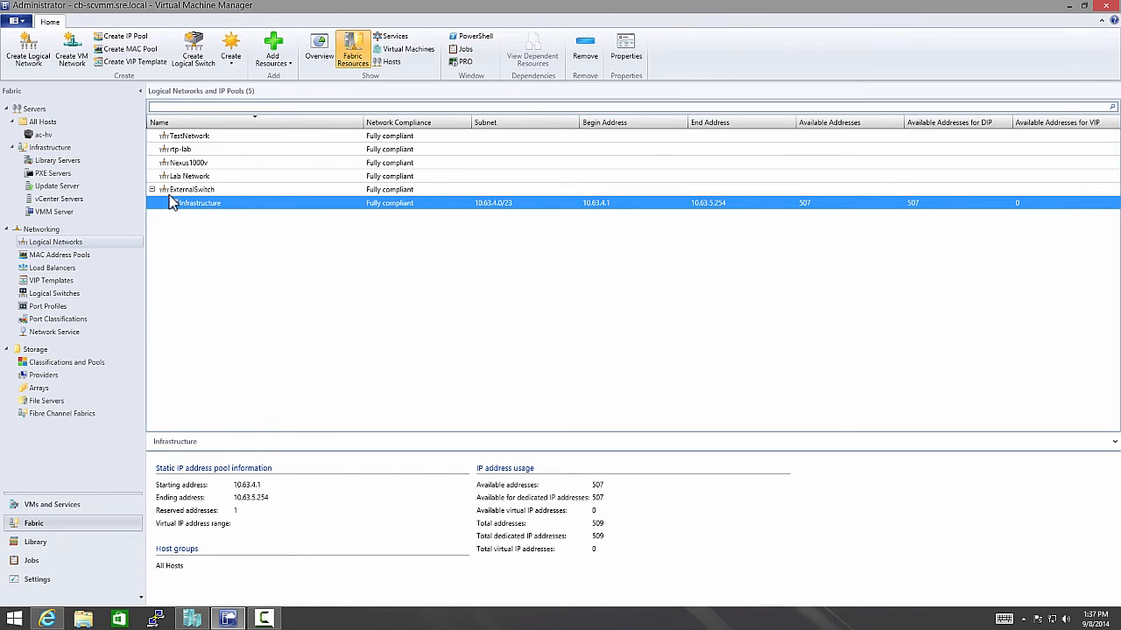
- View ExternalSwitch's network site RTPLab for All Hosts with VLANs 3001, 3008 and 0
right_click(191, 189)
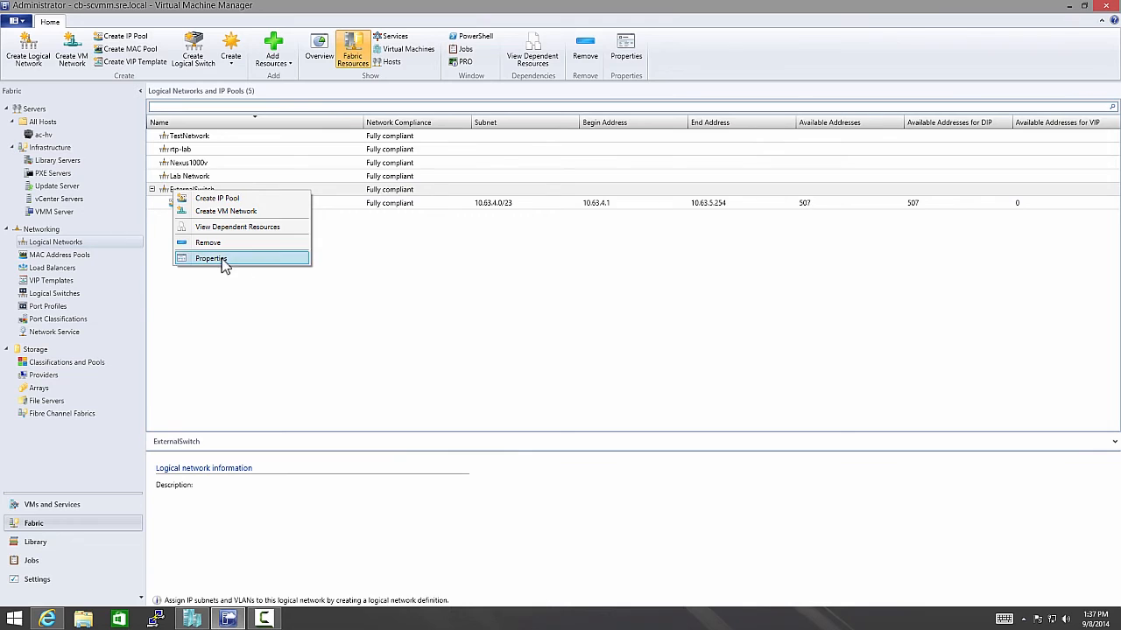
left_click(211, 258)
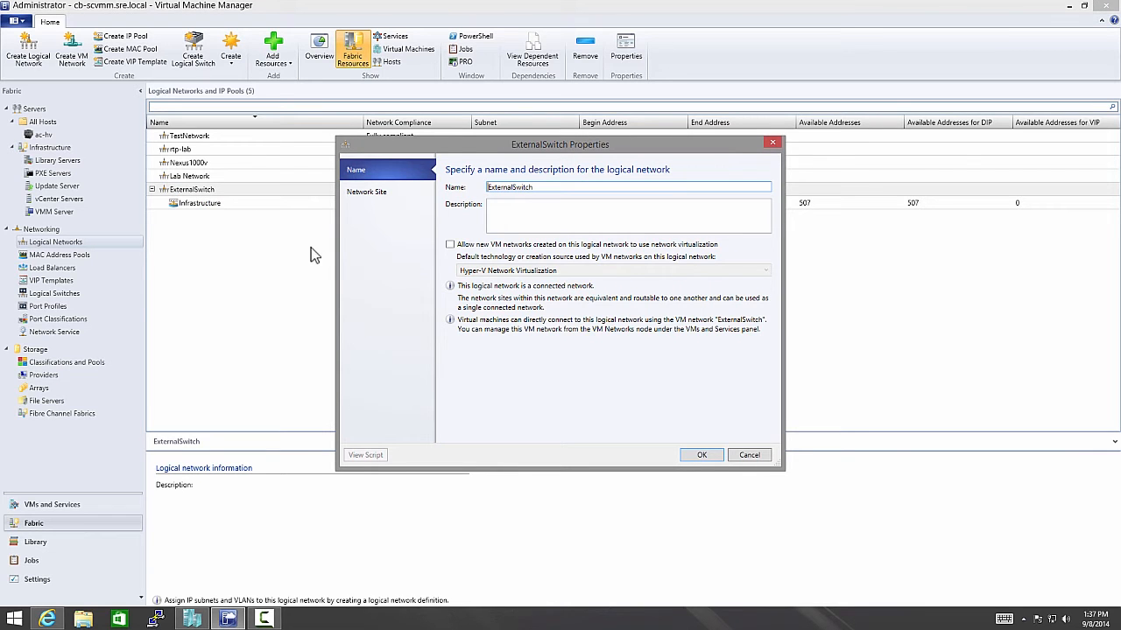
left_click(366, 191)
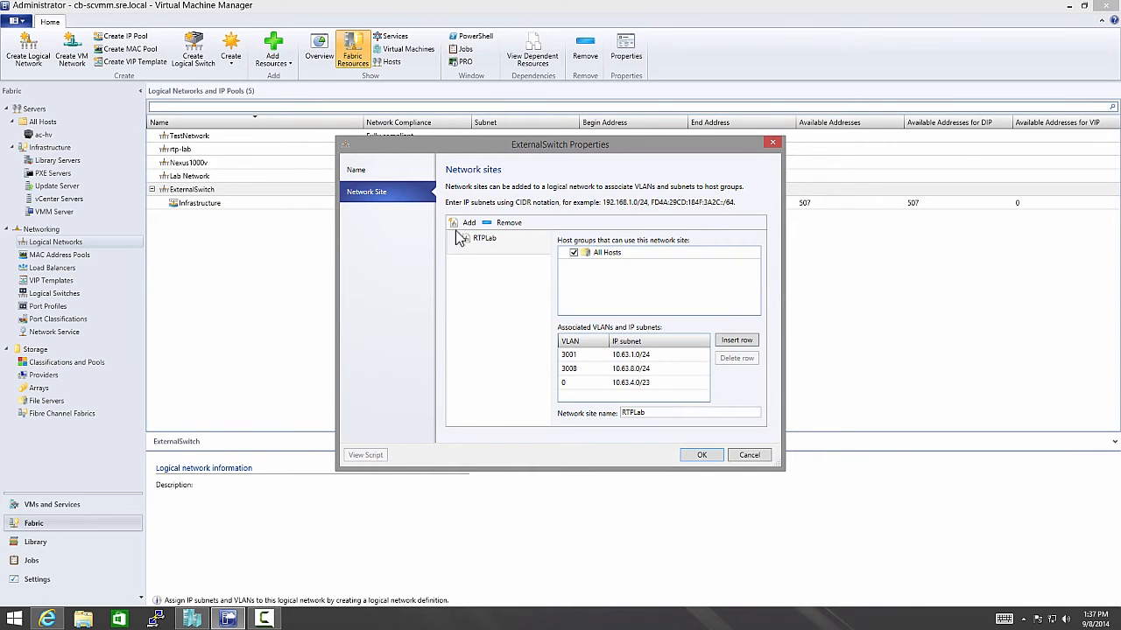
mouse_move(569, 379)
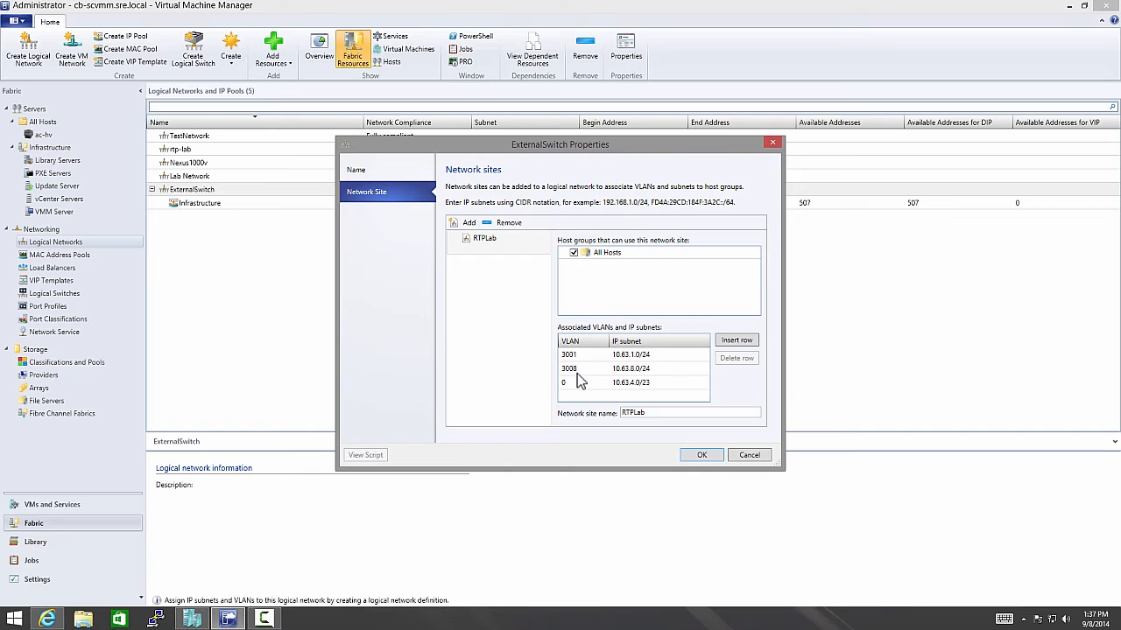
mouse_move(582, 343)
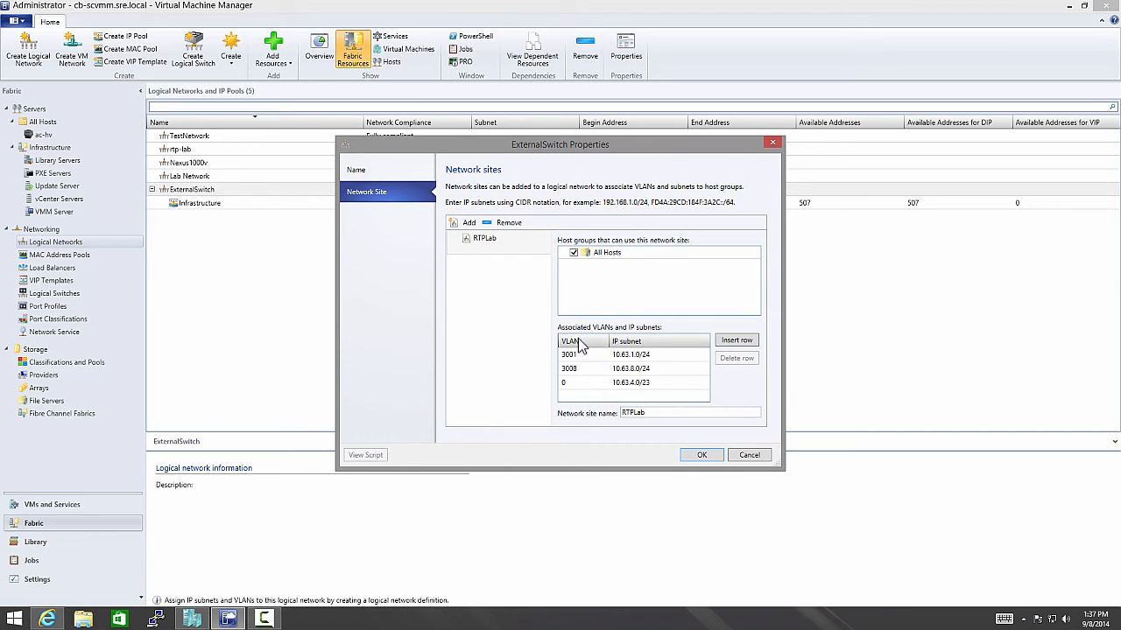
- Confirm ac-hv-4's team adapter connects to ExternalSwitch with VLANs 3001, 0 and 3008
left_click(702, 454)
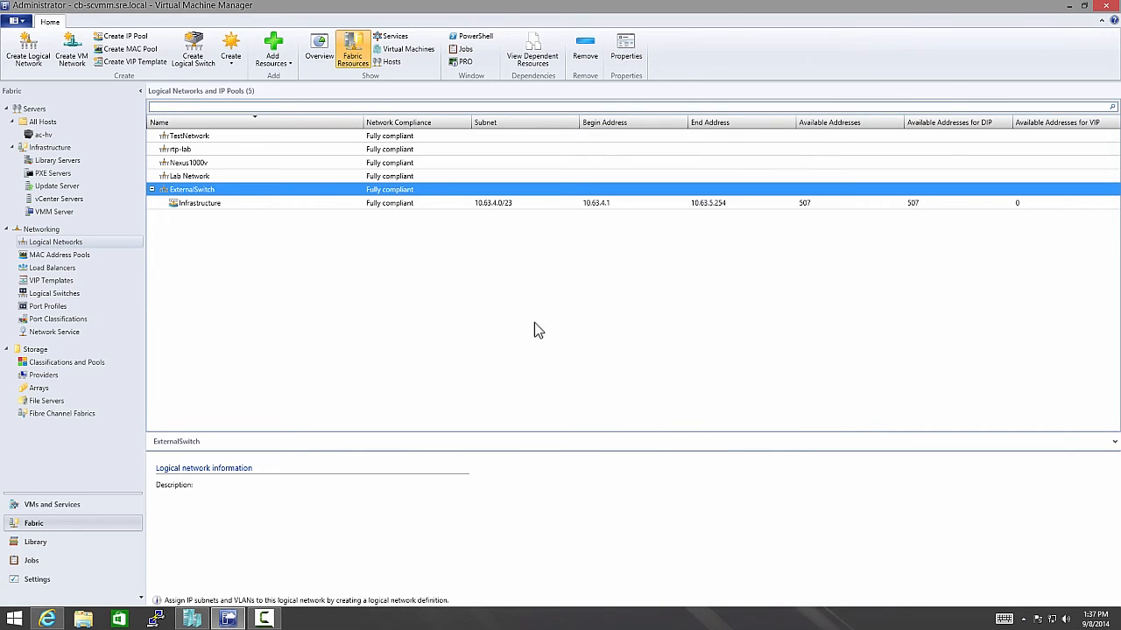
mouse_move(53, 491)
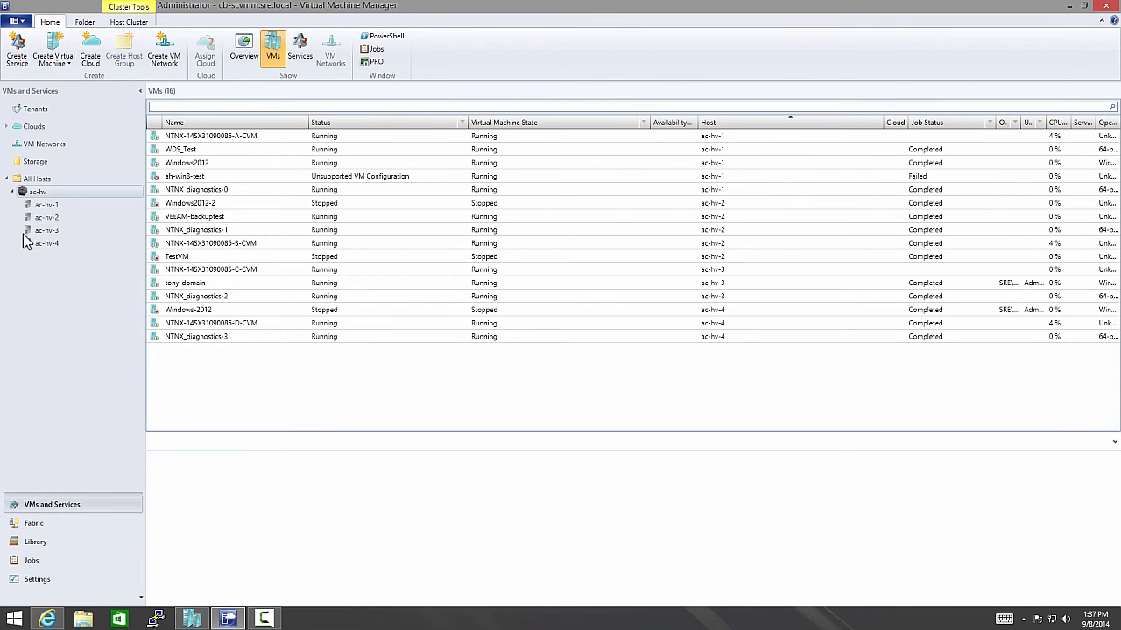
right_click(46, 242)
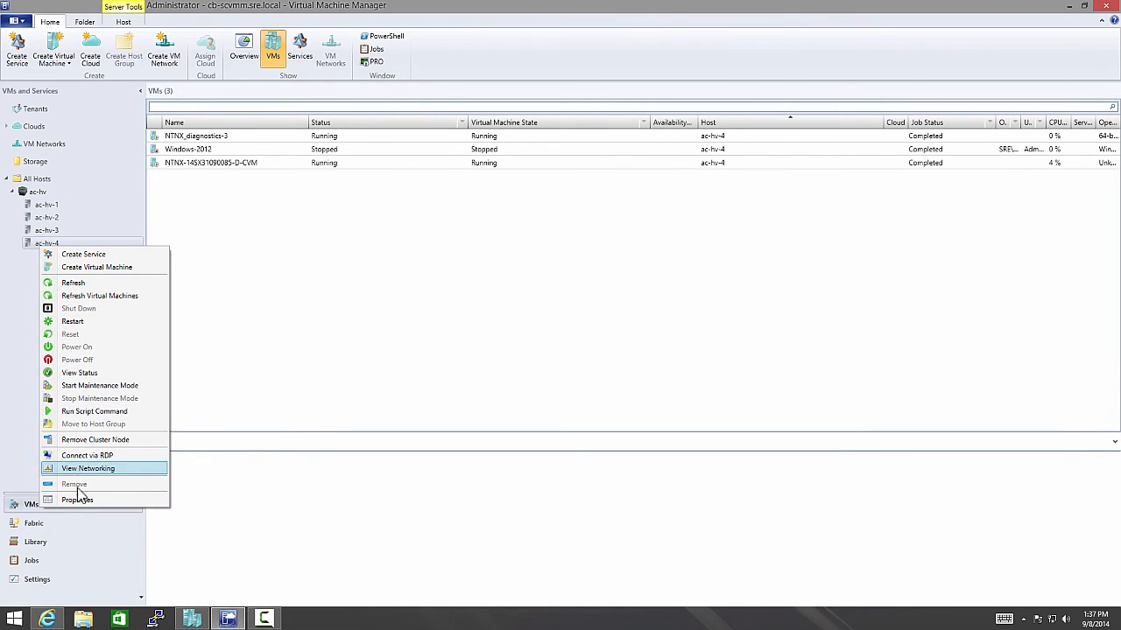
left_click(77, 499)
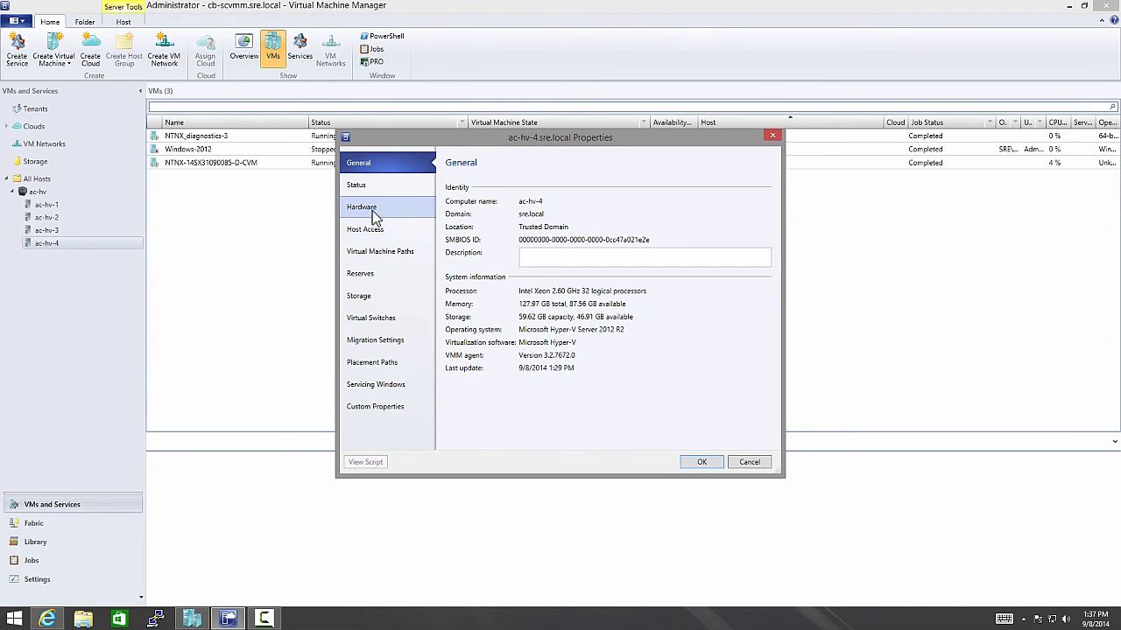
left_click(362, 207)
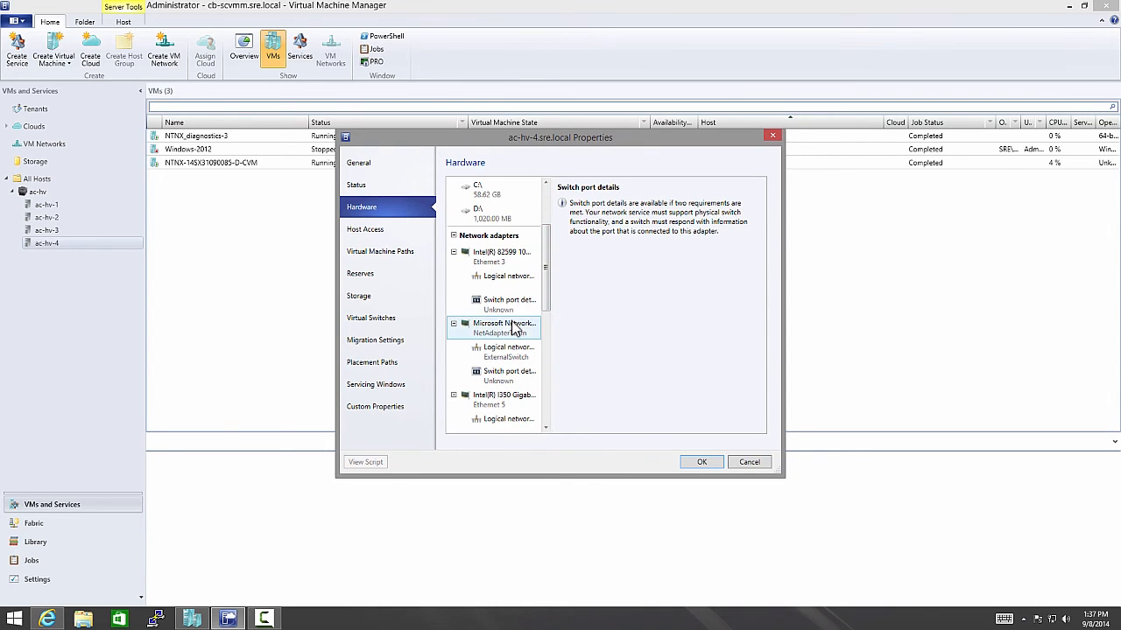
left_click(506, 351)
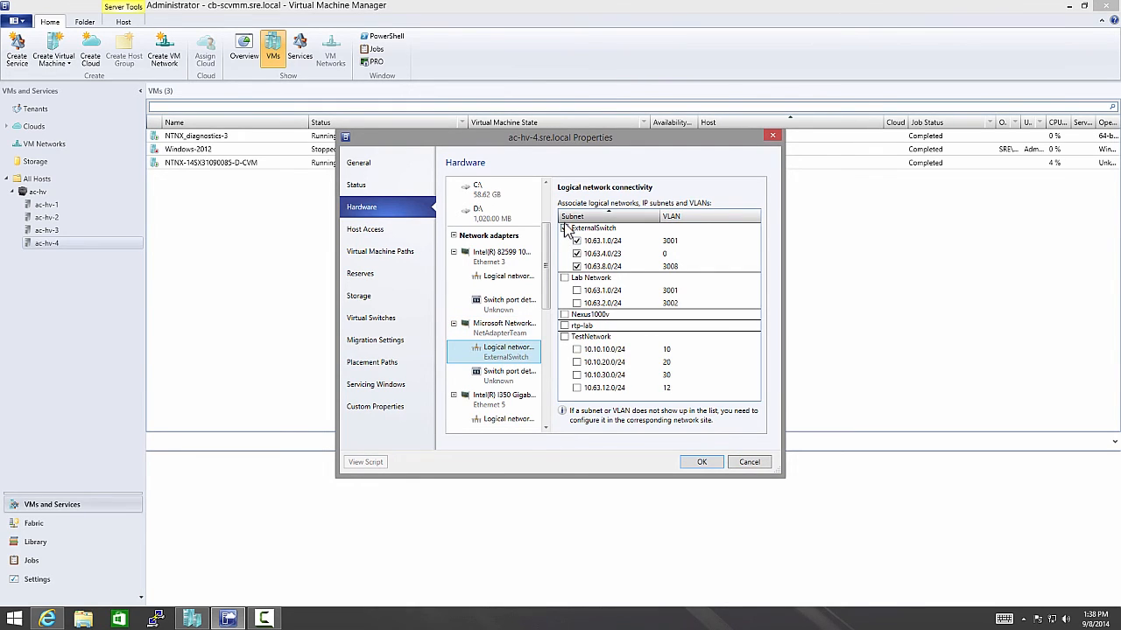
left_click(564, 228)
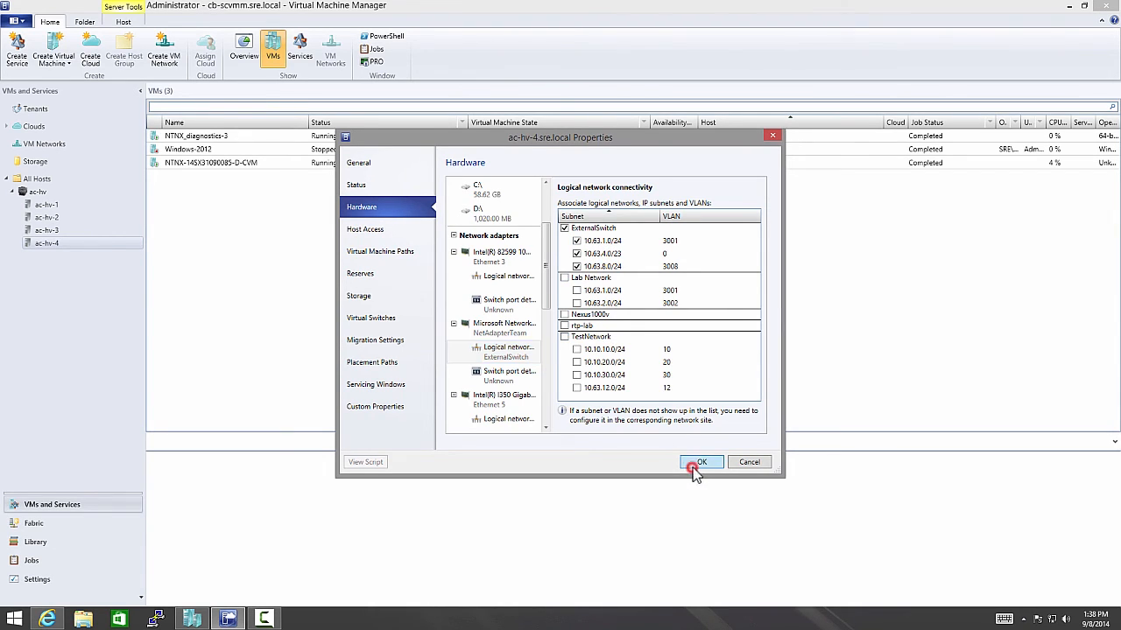
left_click(701, 461)
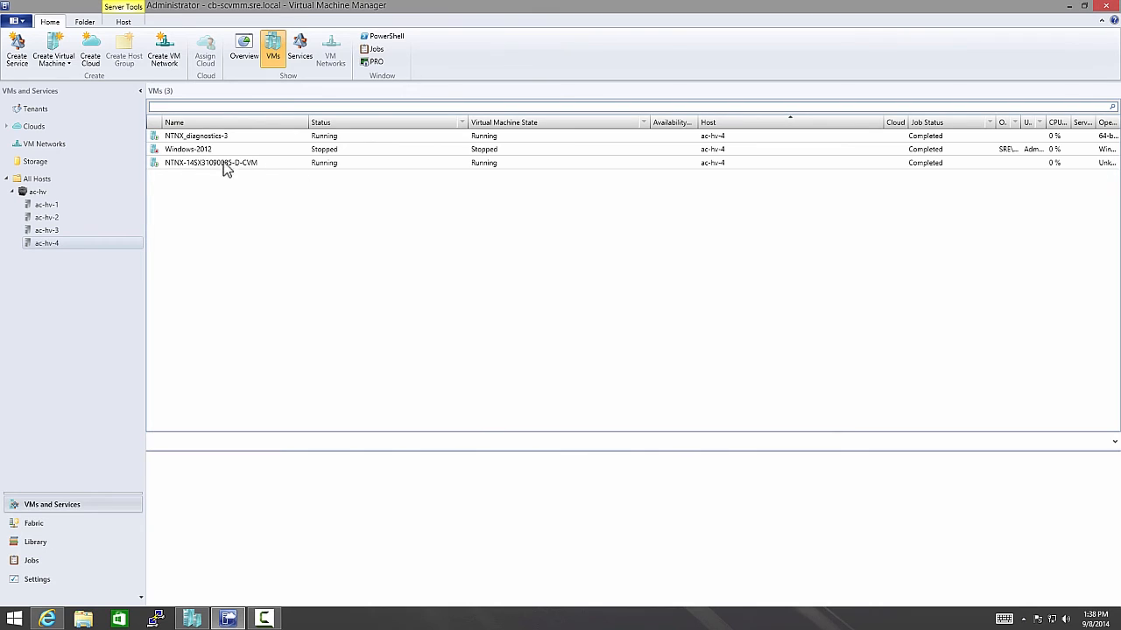
right_click(187, 149)
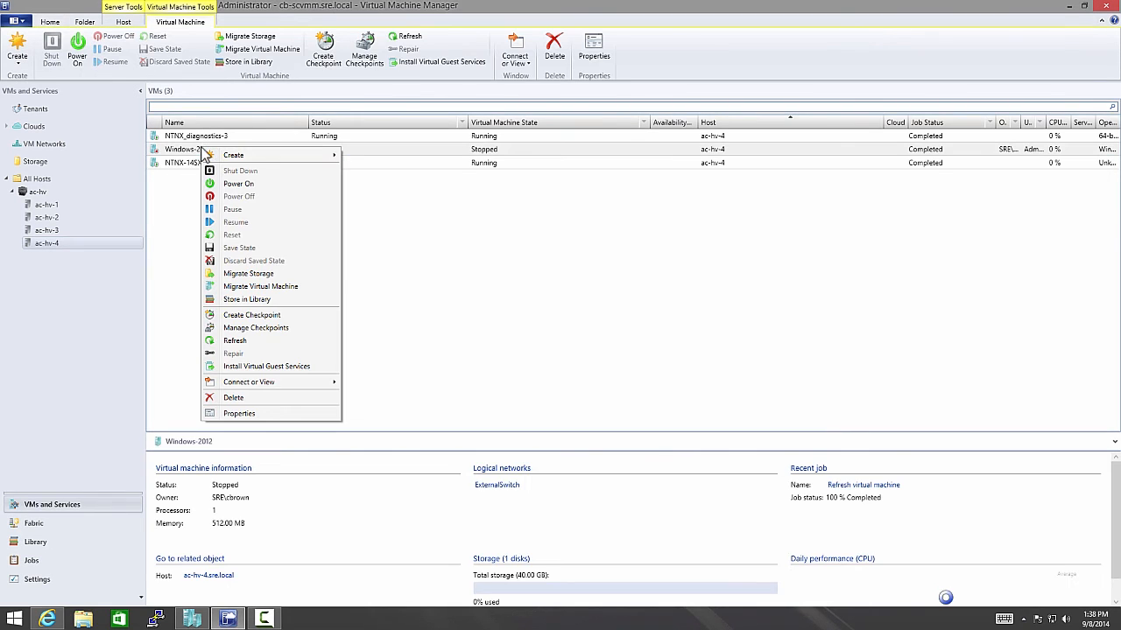
left_click(265, 414)
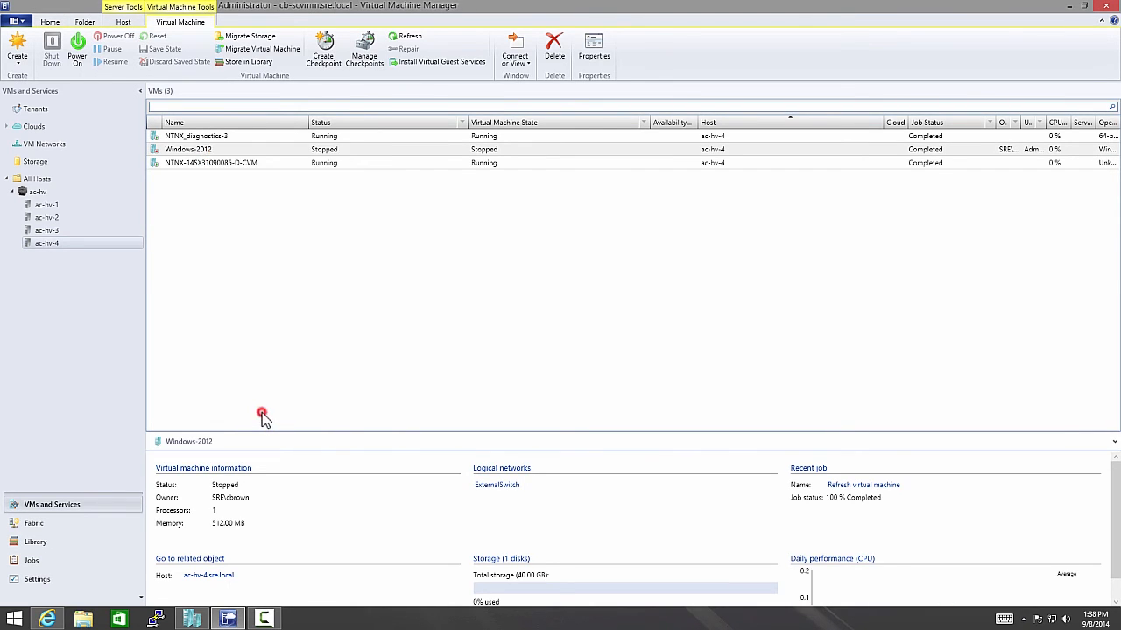
left_click(593, 48)
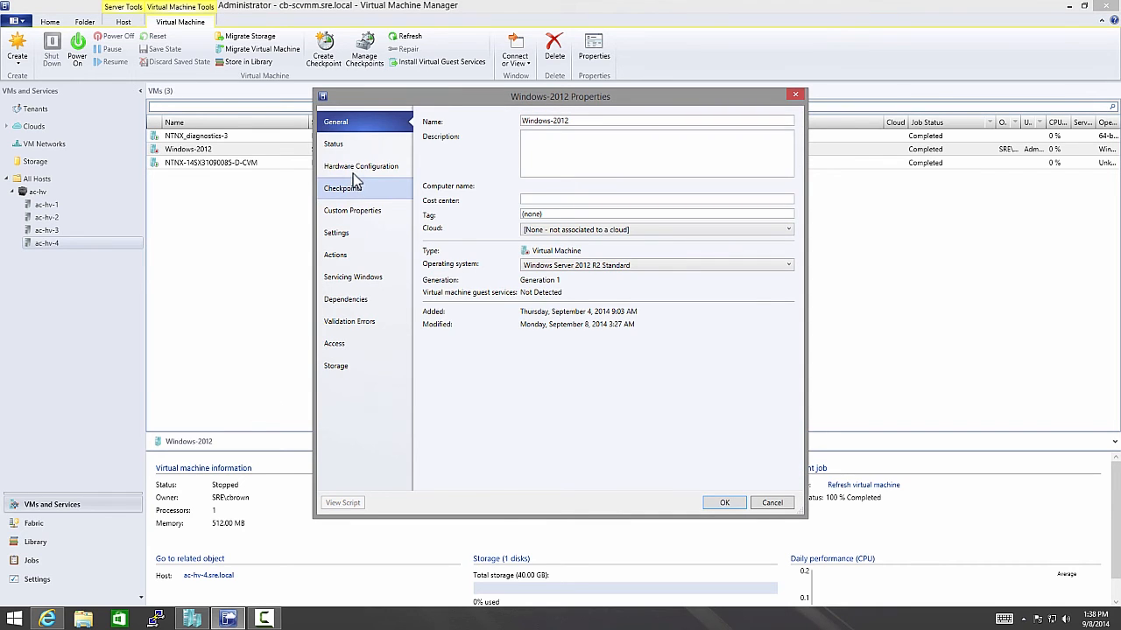
left_click(361, 165)
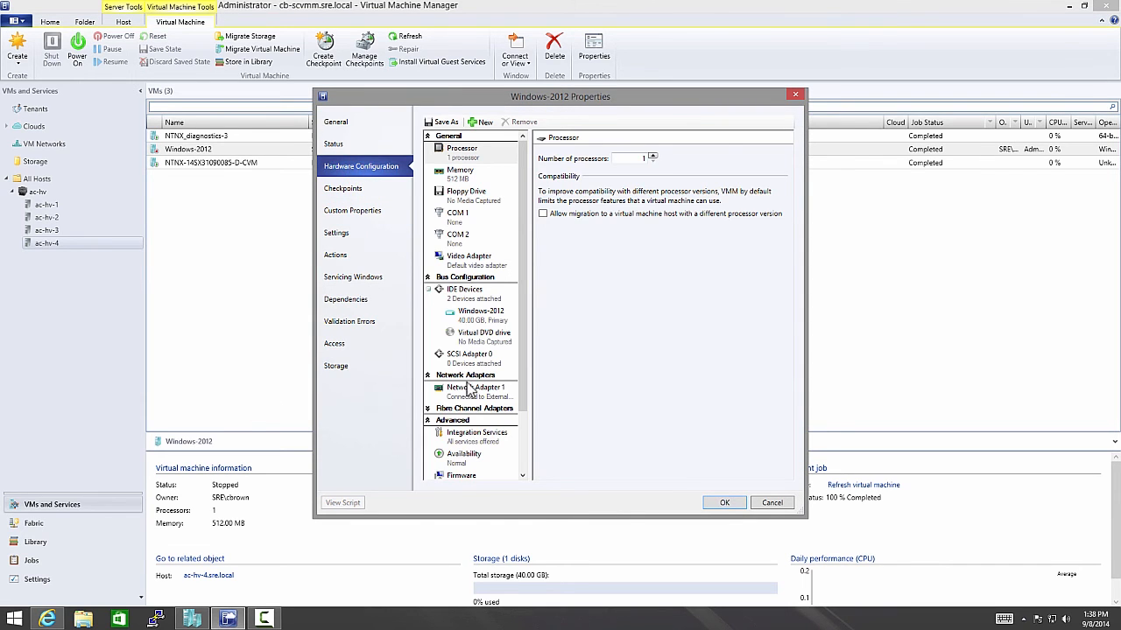
left_click(476, 388)
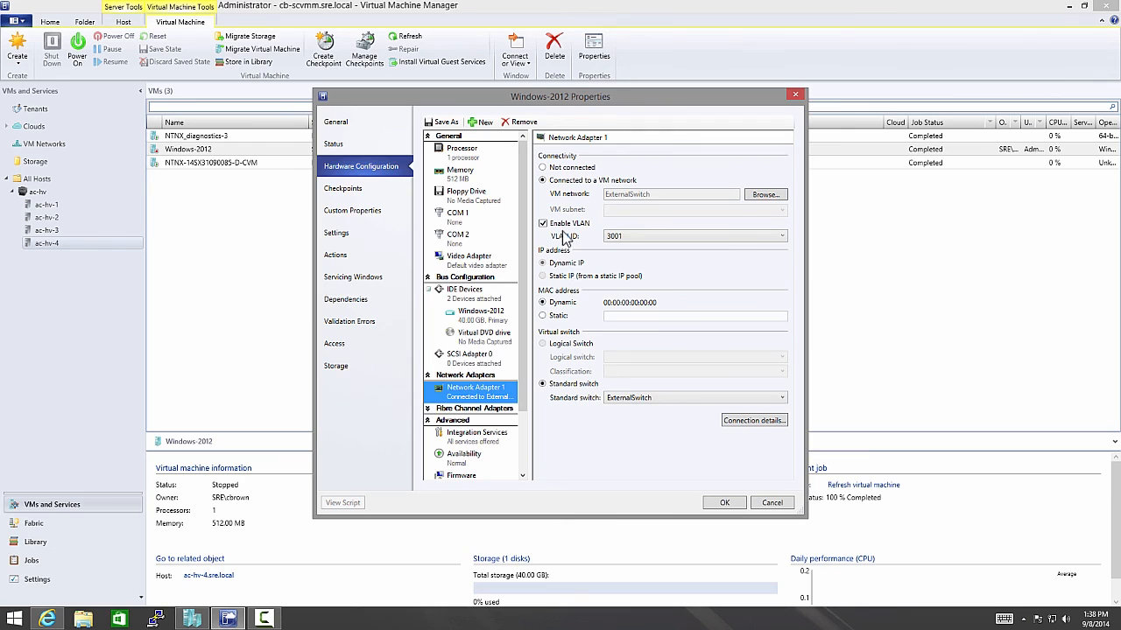
left_click(543, 224)
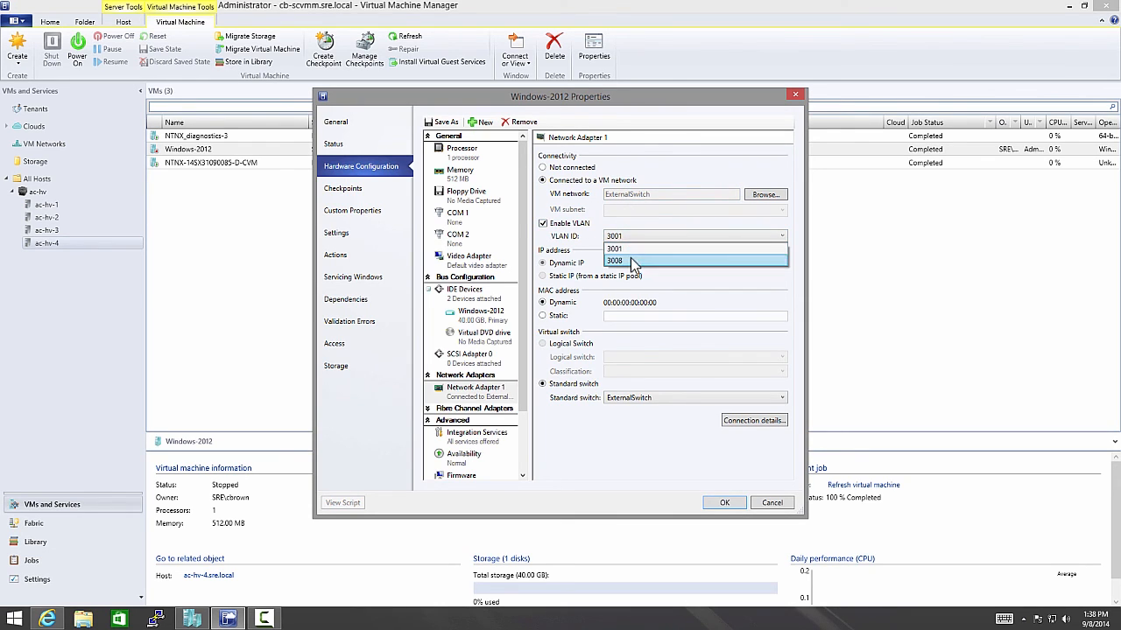
left_click(614, 248)
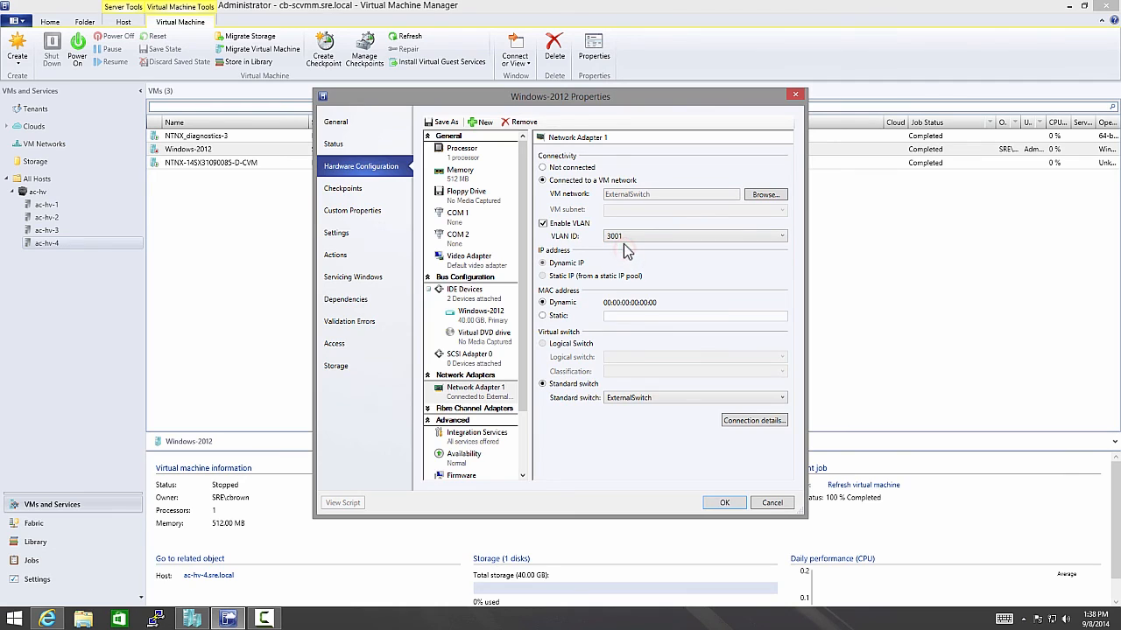
left_click(542, 224)
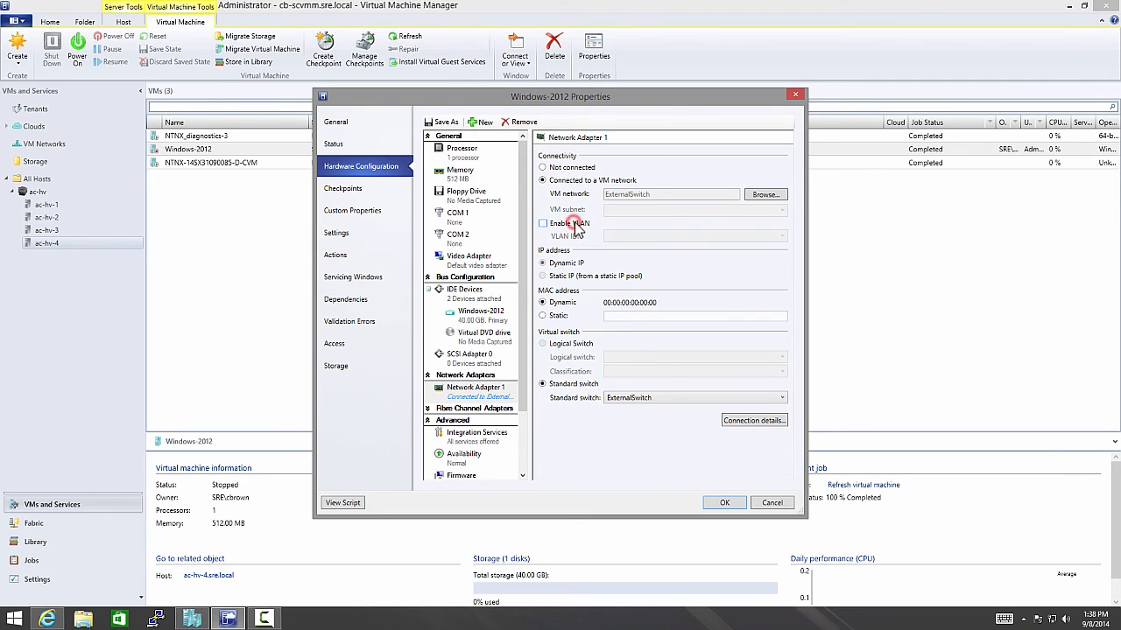
left_click(543, 224)
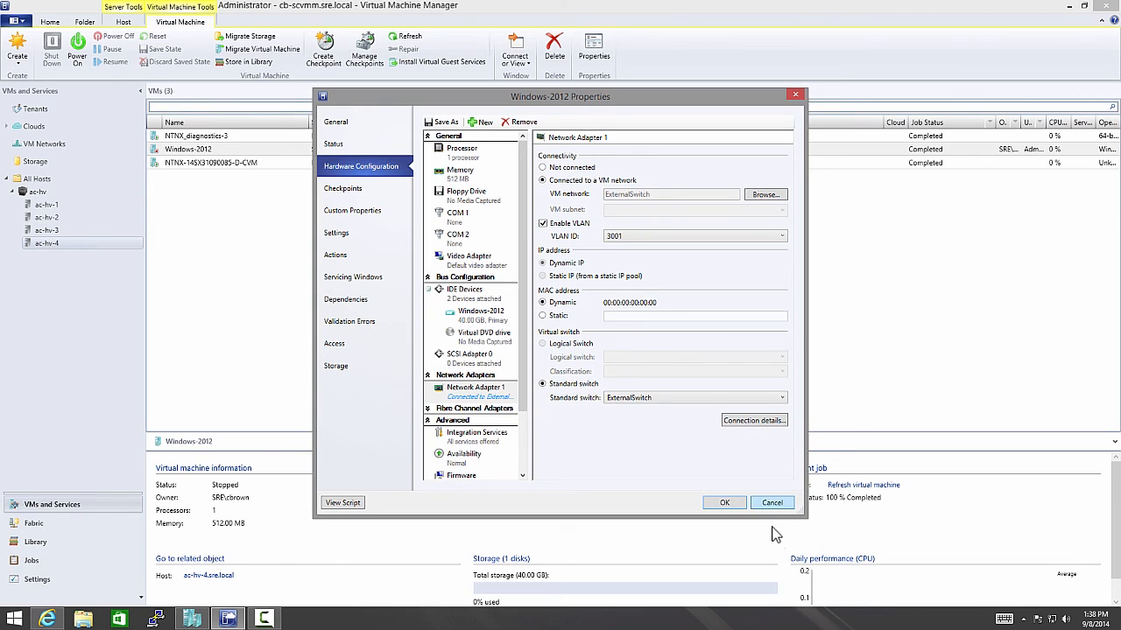
left_click(772, 503)
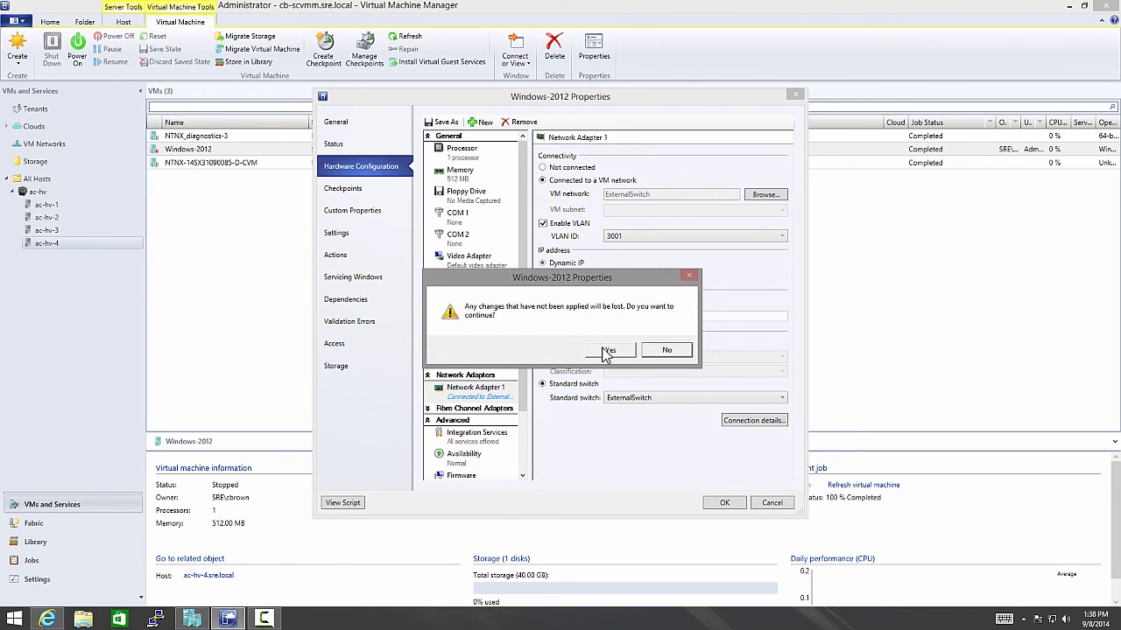
left_click(607, 350)
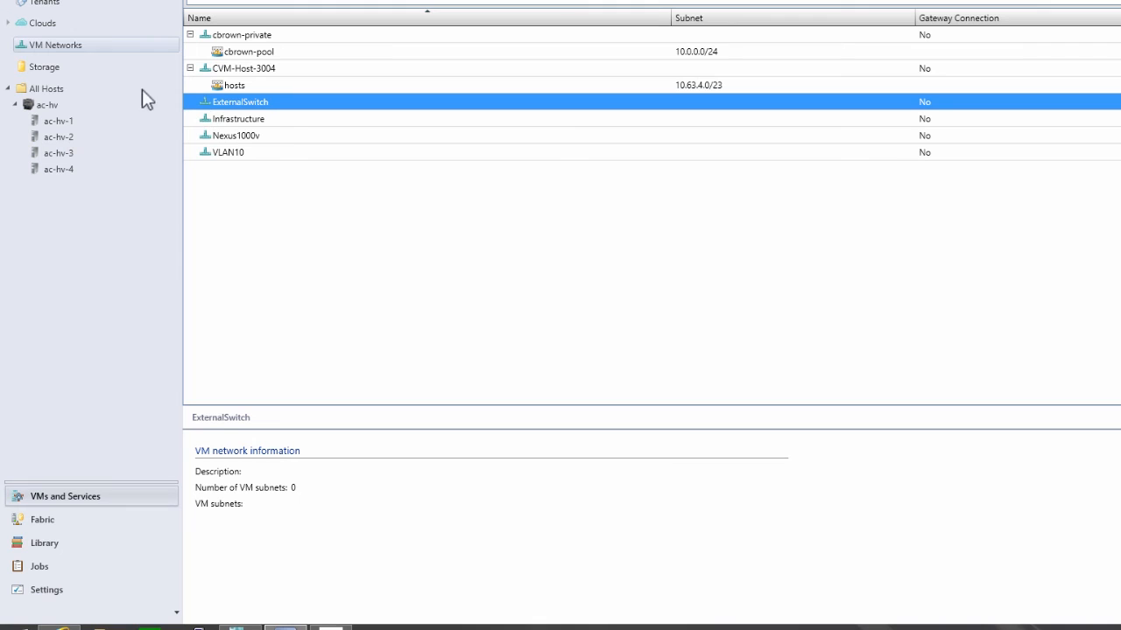
mouse_move(241, 138)
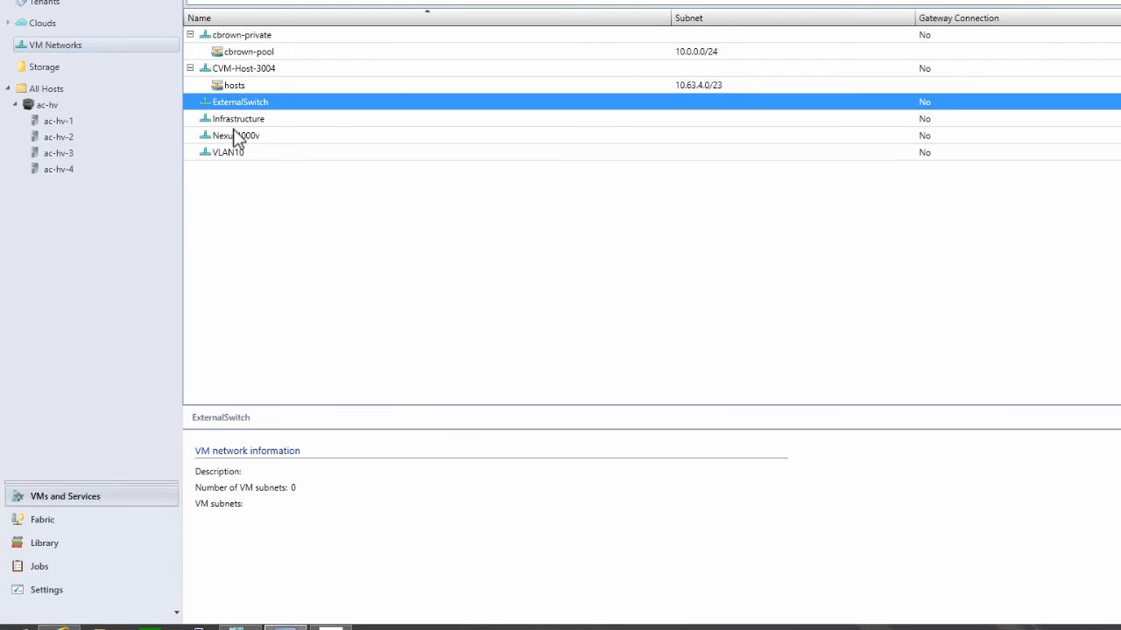
mouse_move(276, 125)
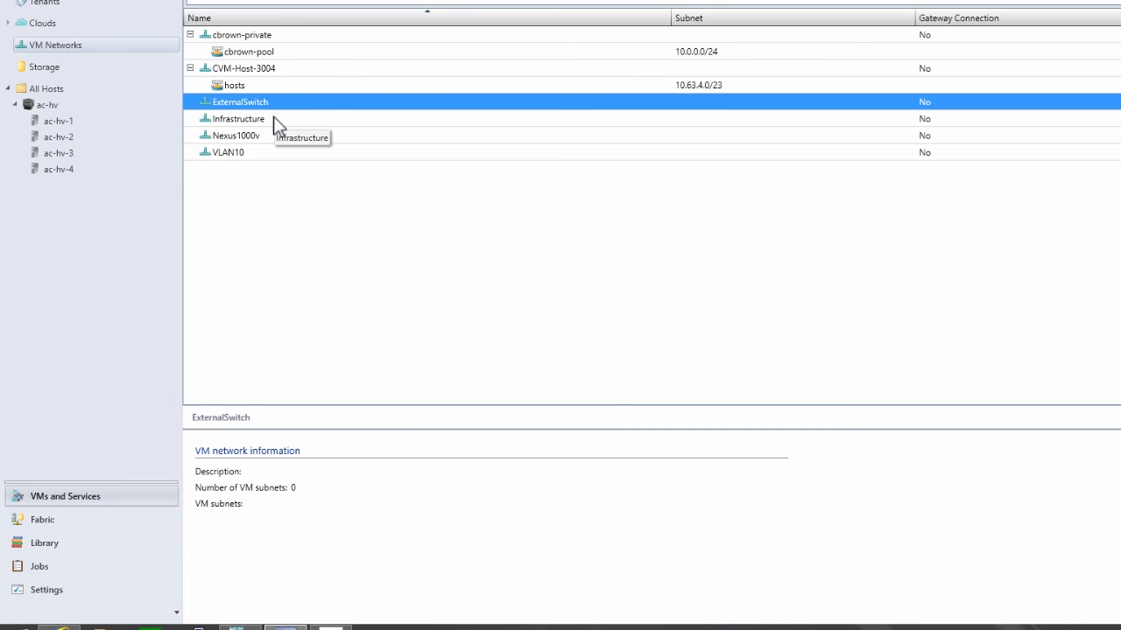
mouse_move(274, 139)
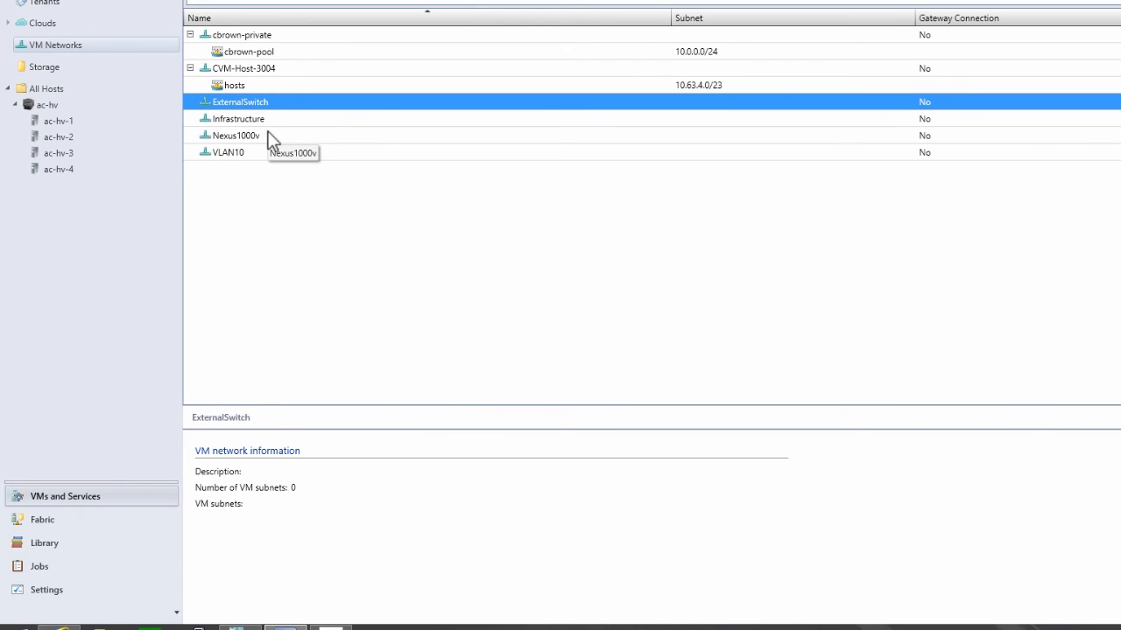